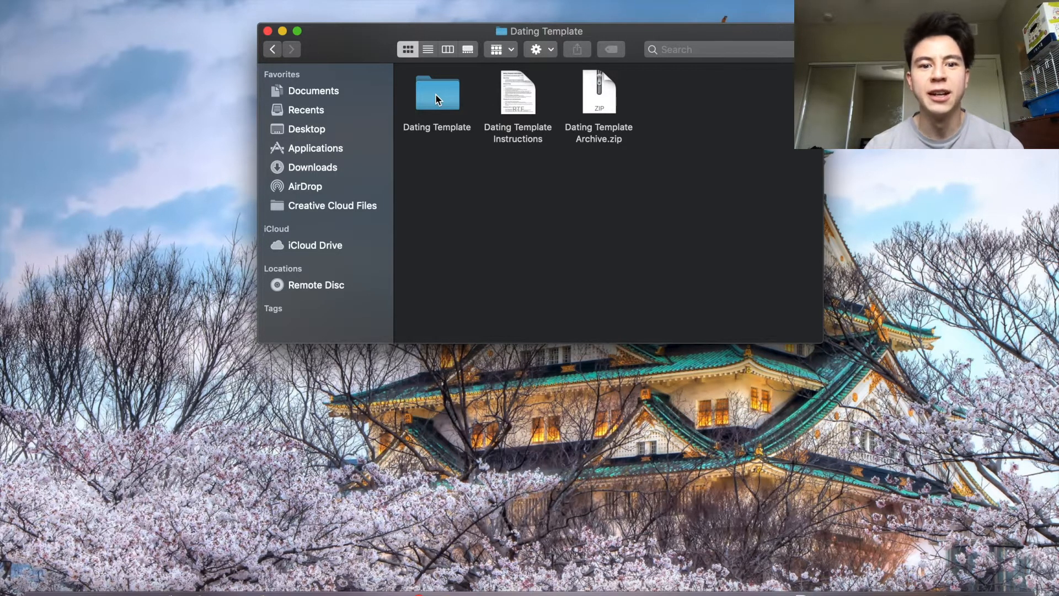
- Open the Dating Template folder in Finder and select the Dating.xcworkspace file
left_click(437, 92)
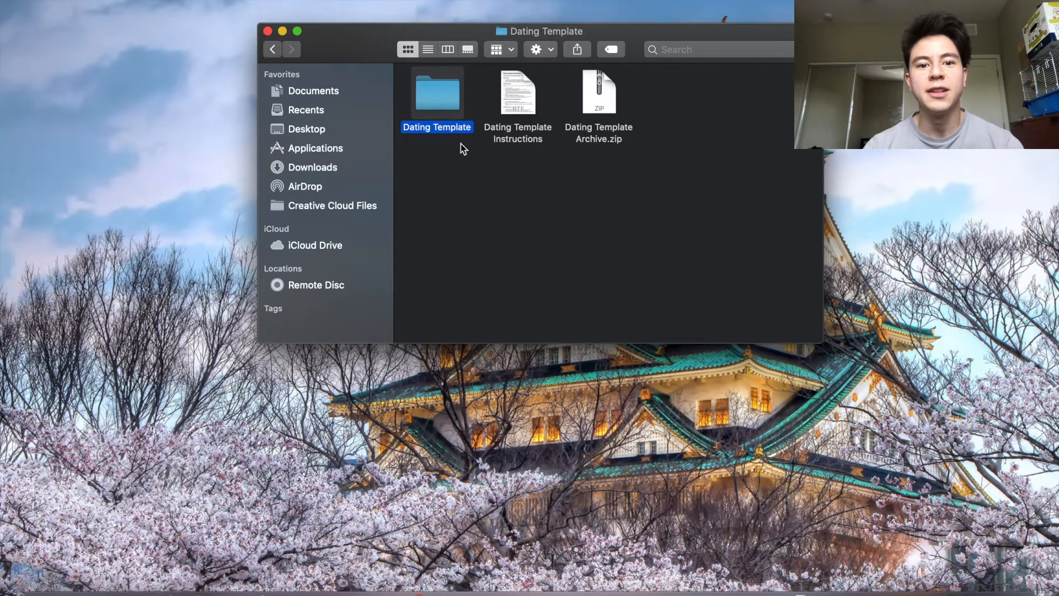
double_click(436, 93)
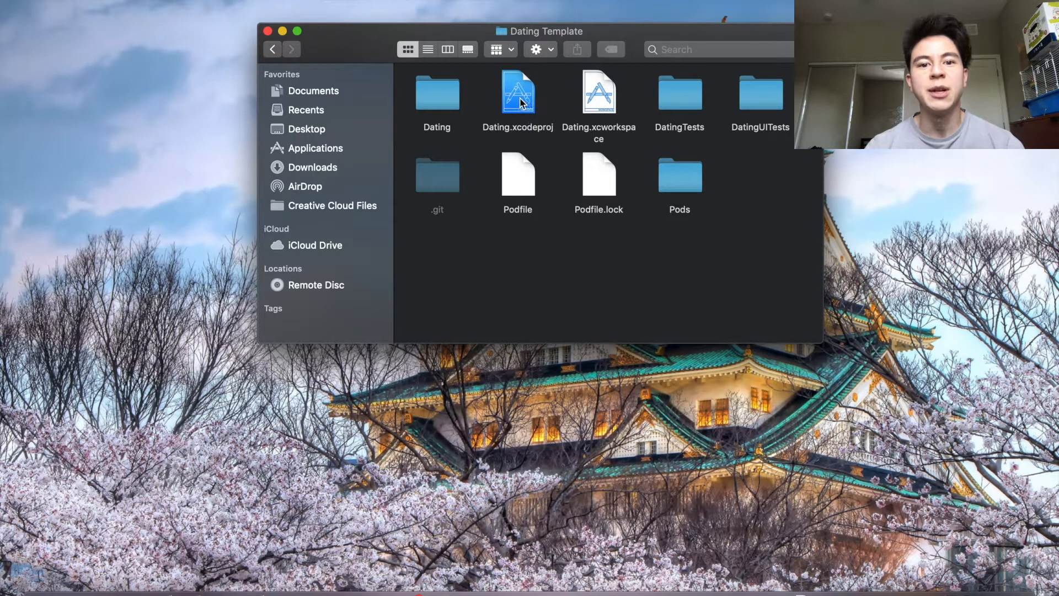
left_click(598, 92)
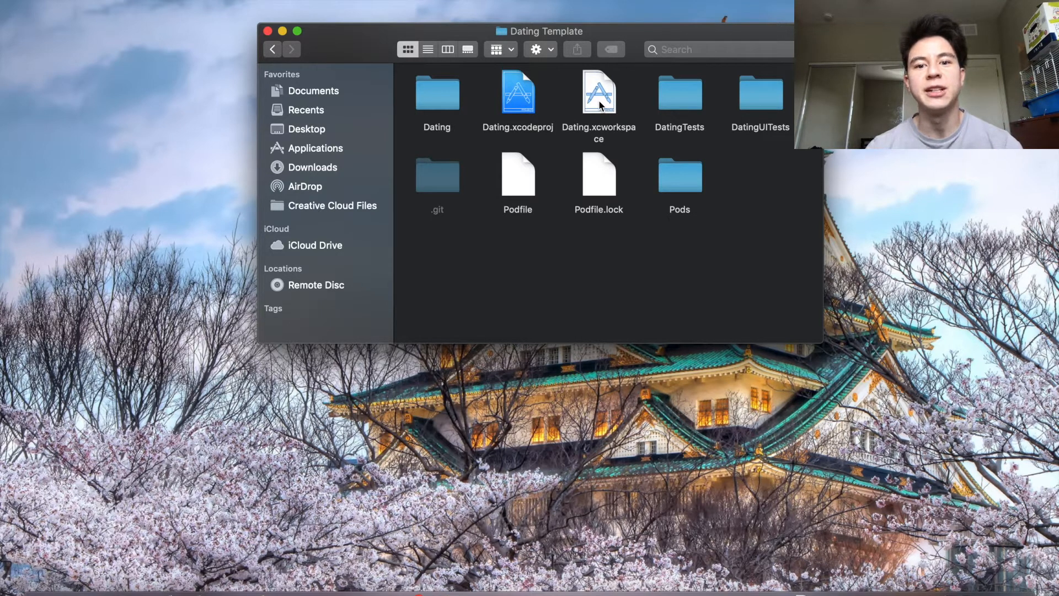
mouse_move(557, 107)
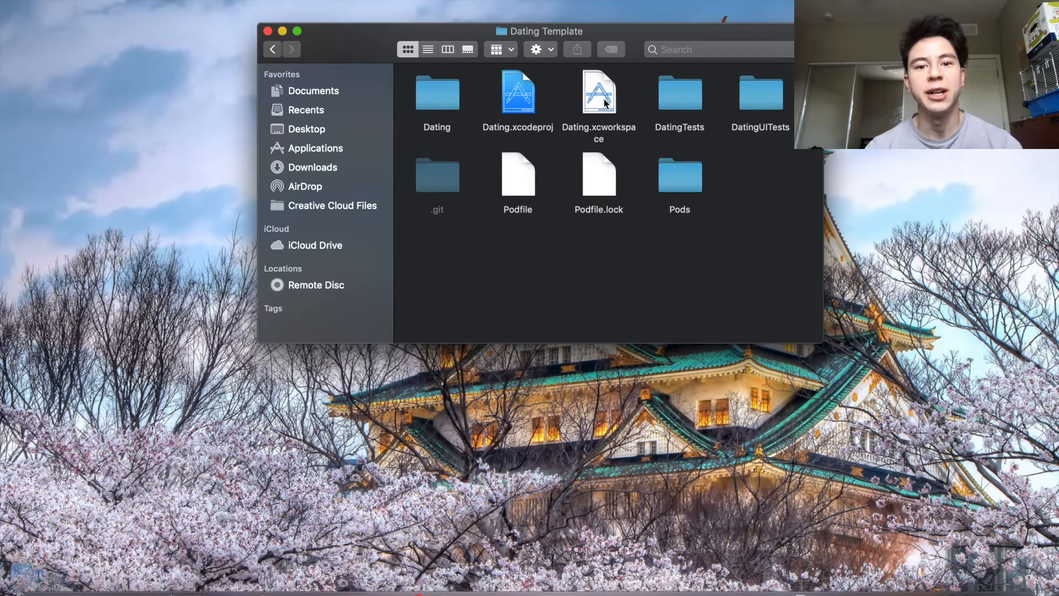
left_click(598, 92)
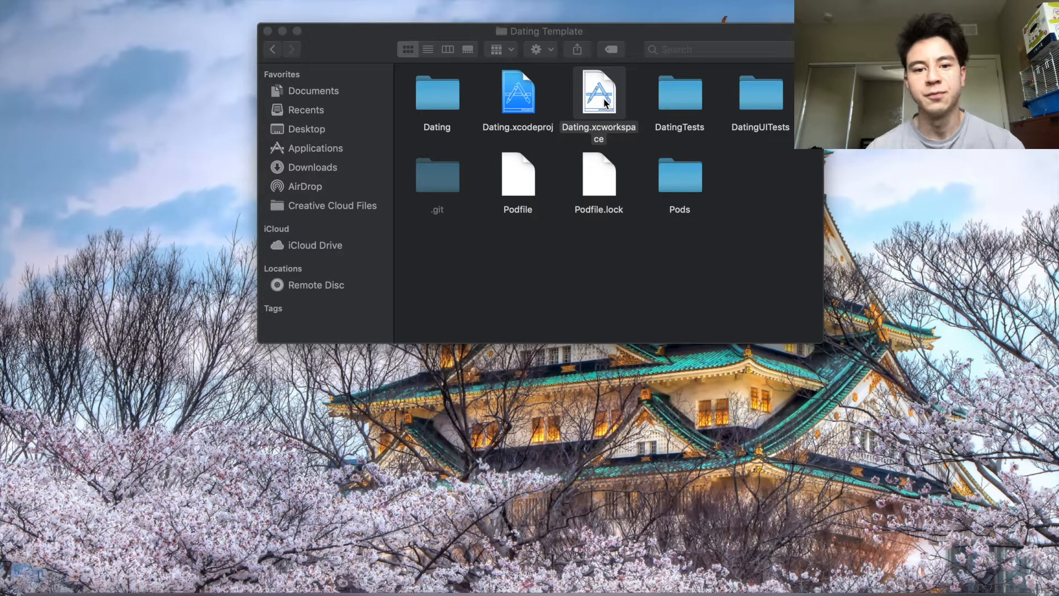
- Open Dating.xcworkspace in Xcode and show the Dating target's General settings
double_click(598, 94)
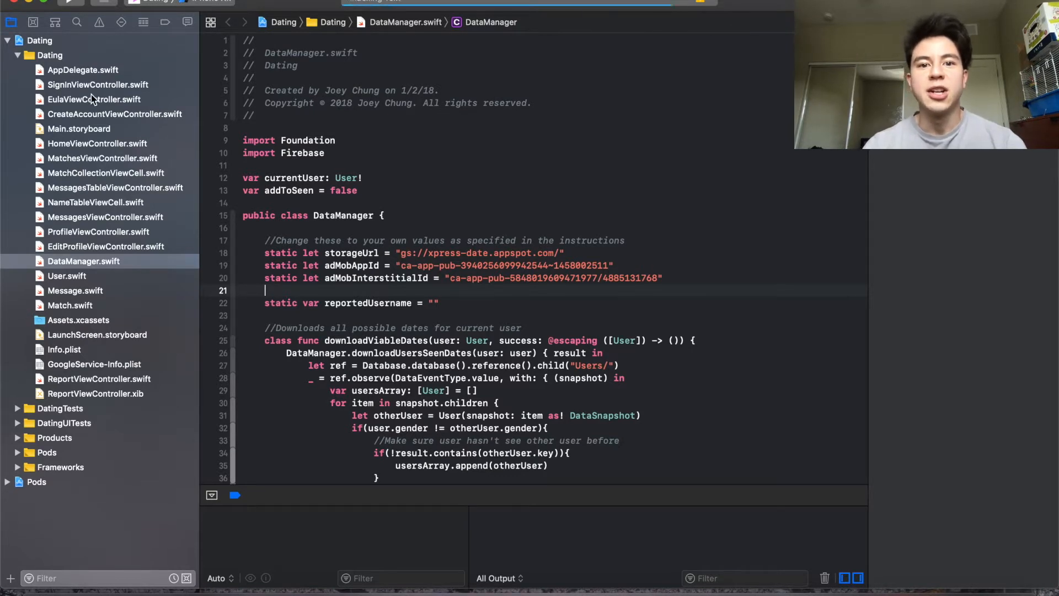
left_click(40, 39)
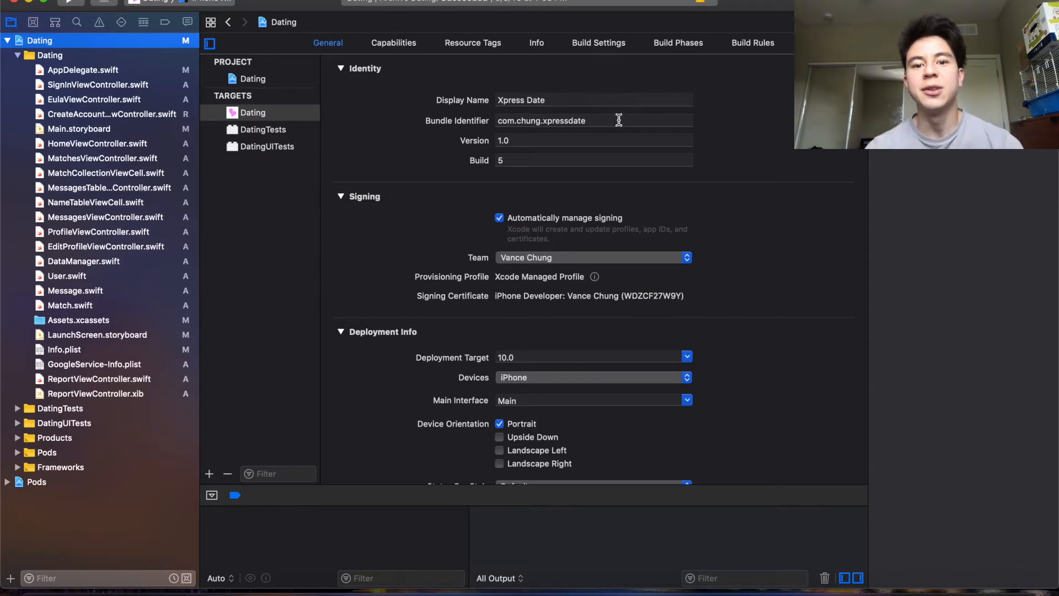
- Review the Xpress Date display name, version number and signing team, keeping the current team
left_click(593, 120)
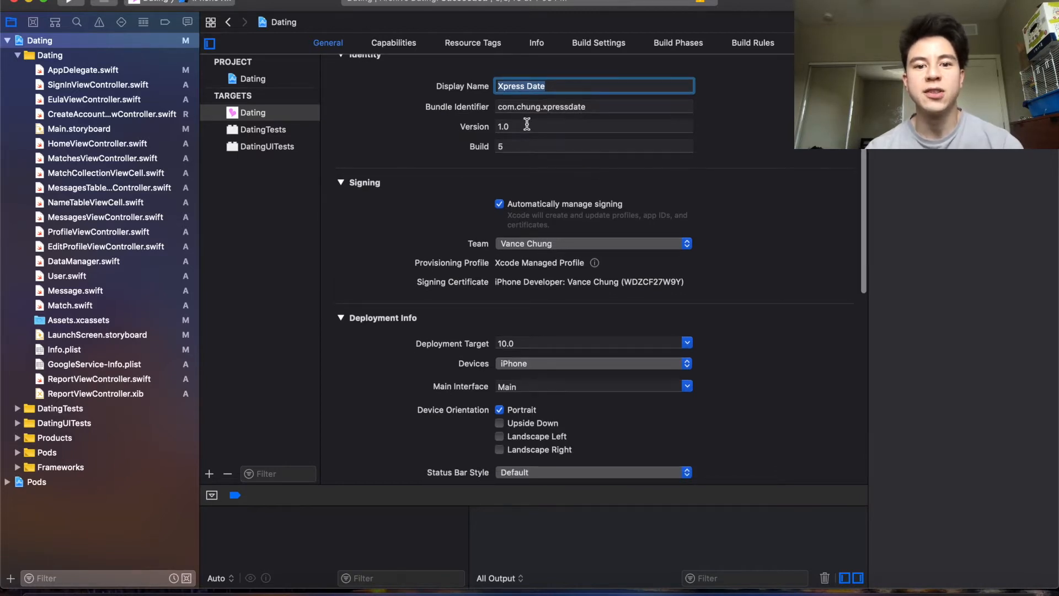
left_click(593, 126)
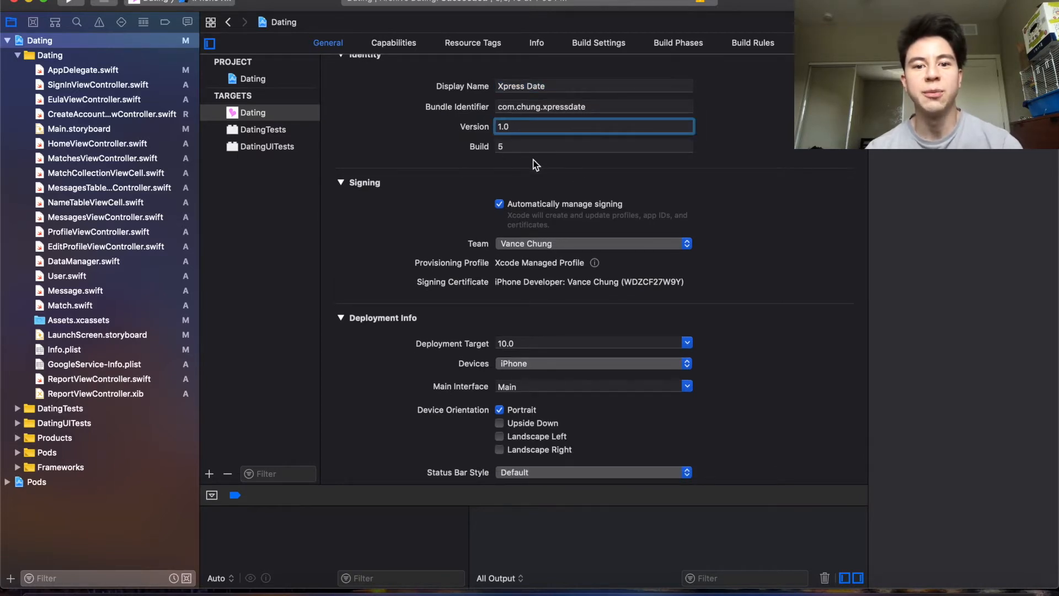
scroll("down", 3)
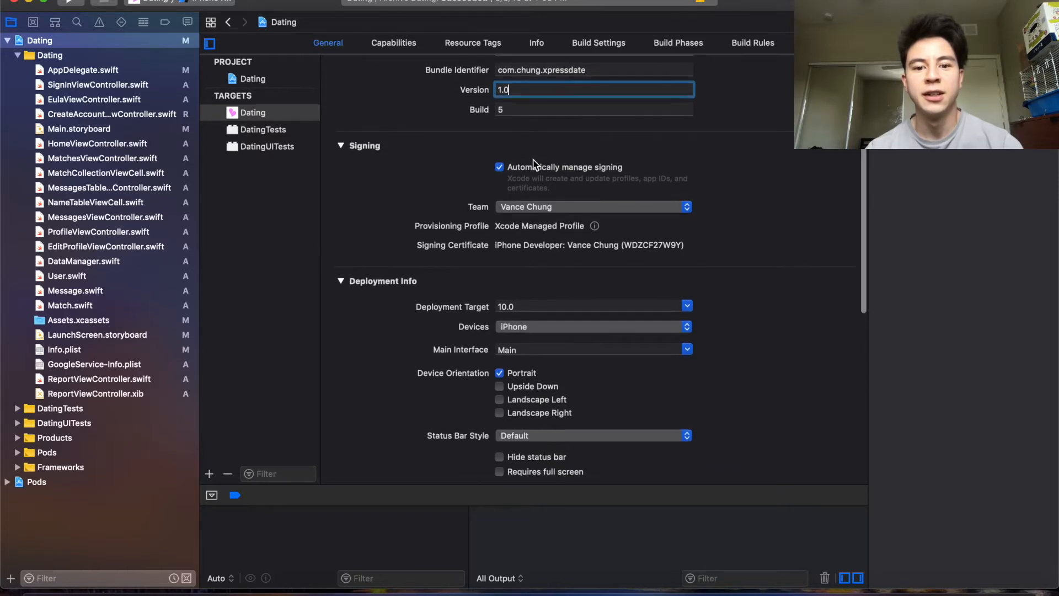
scroll("down", 3)
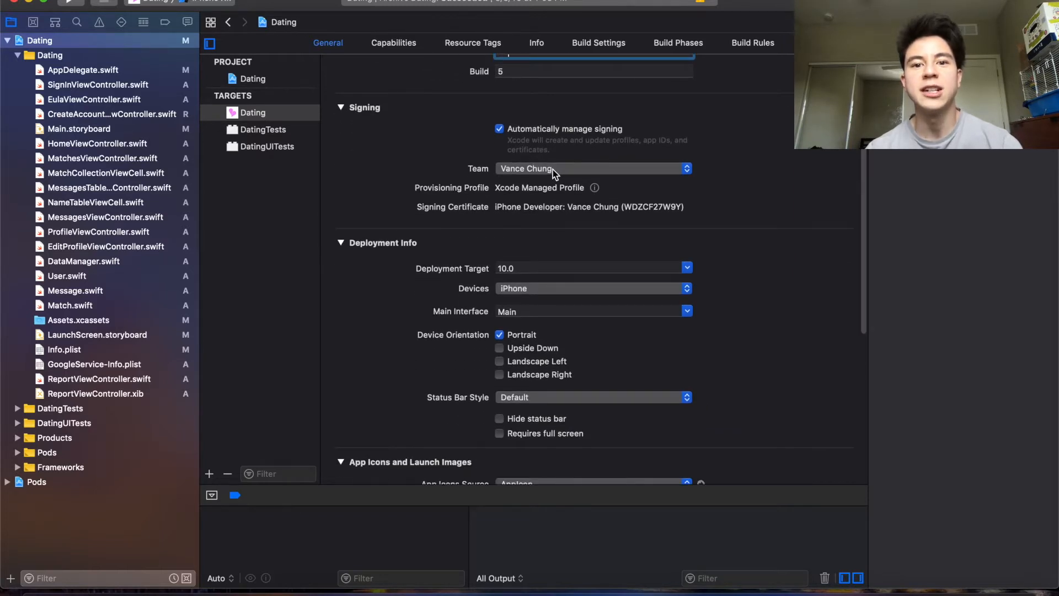
left_click(592, 167)
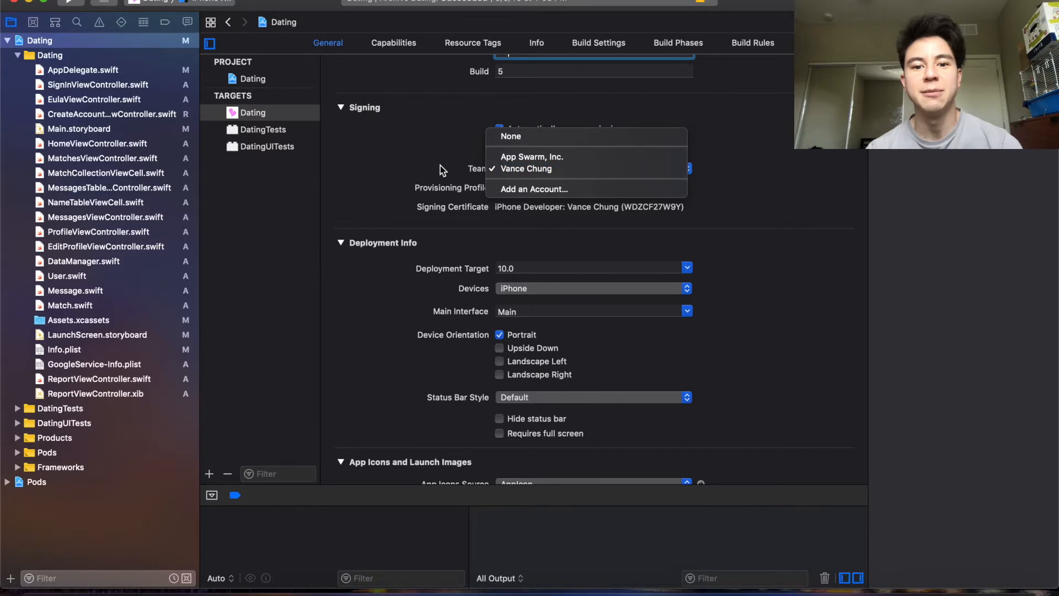
left_click(526, 168)
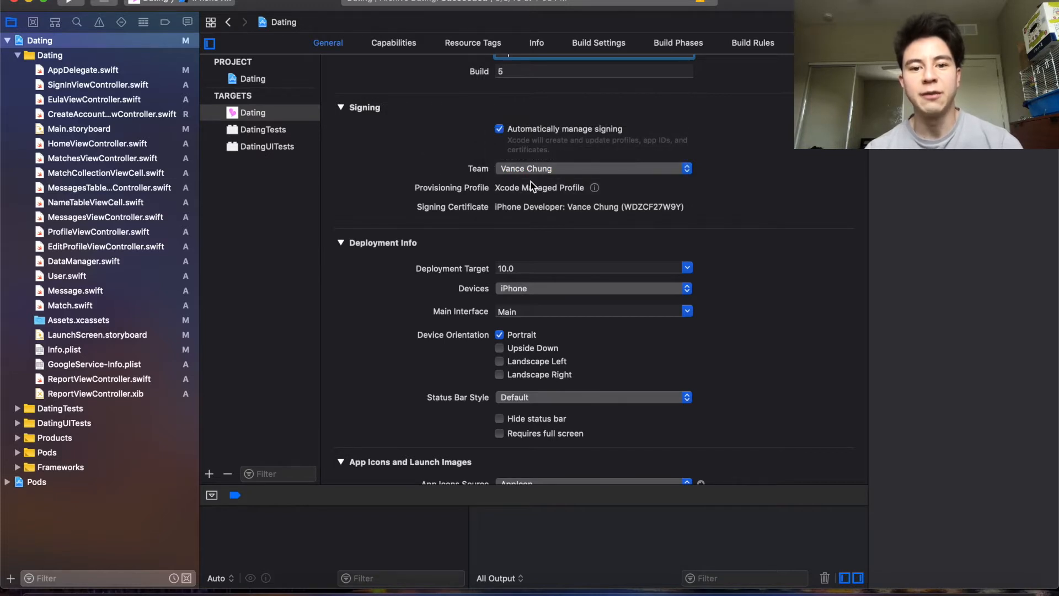
- Scroll through the deployment and App Icons settings, then return to DataManager.swift
scroll("down", 3)
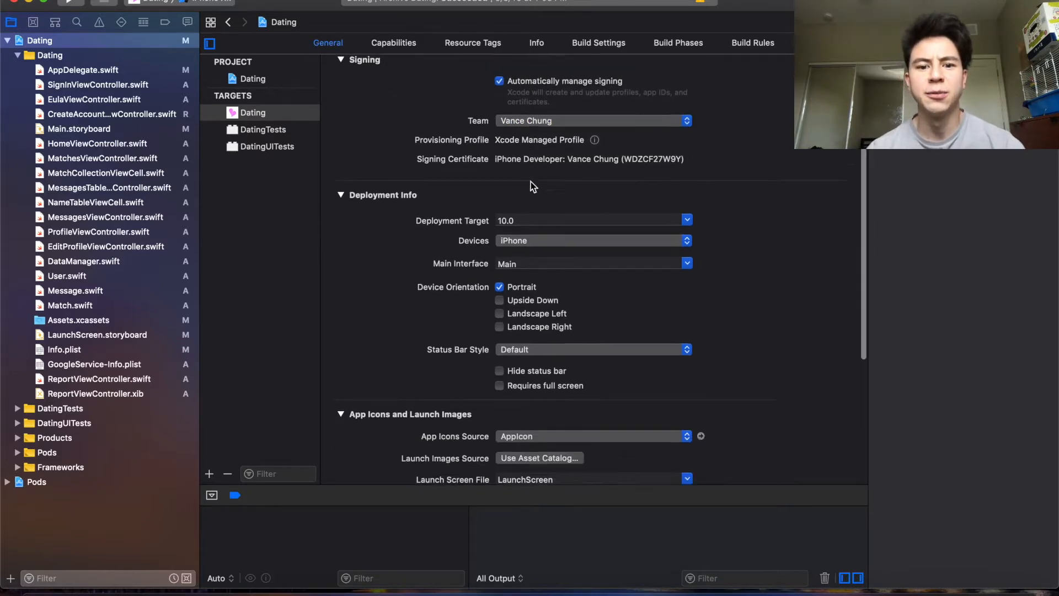
scroll("down", 3)
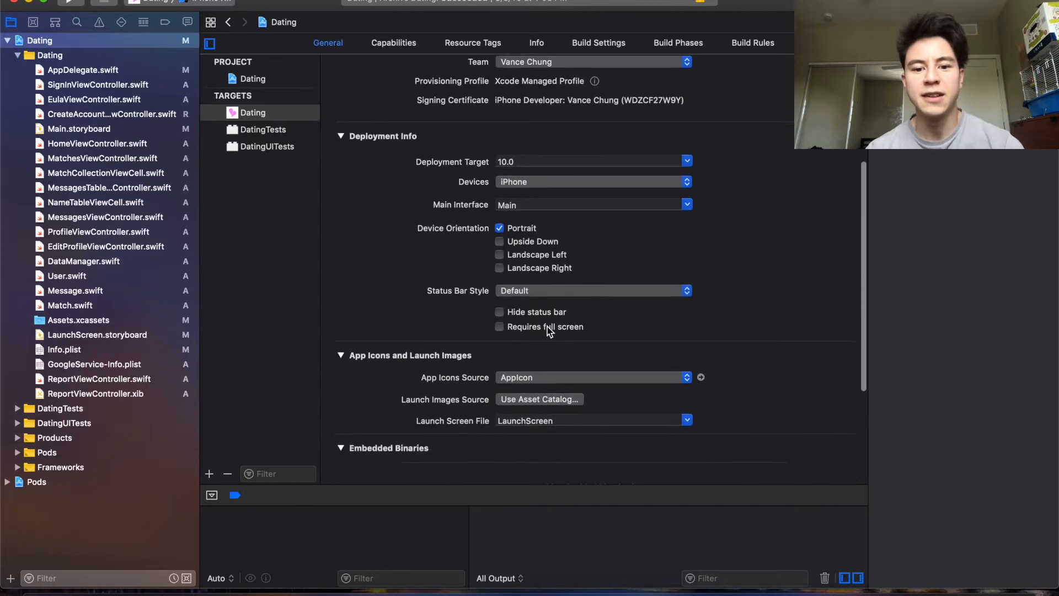
scroll("down", 3)
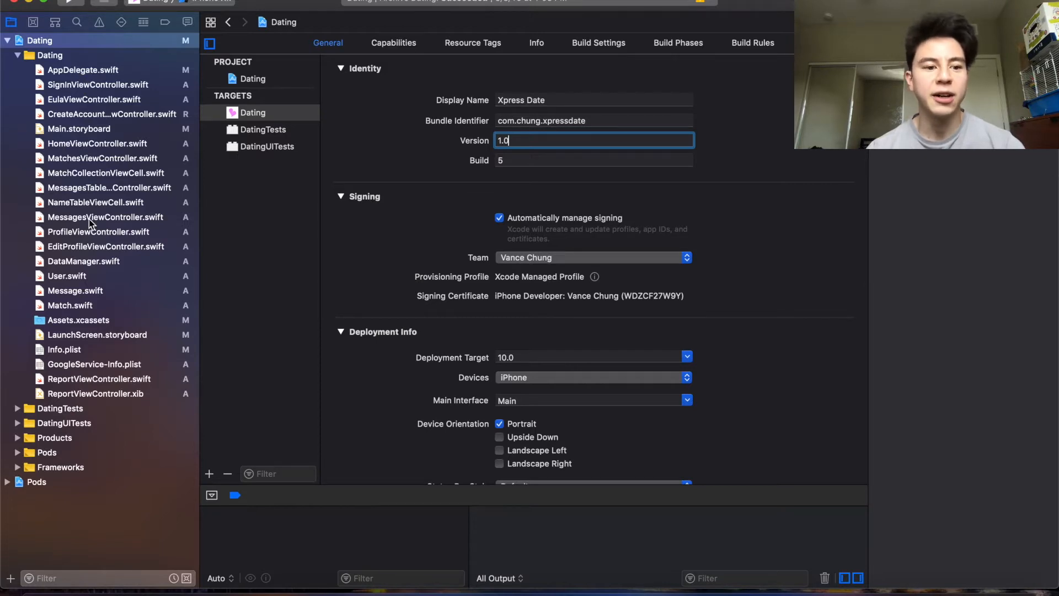
left_click(84, 261)
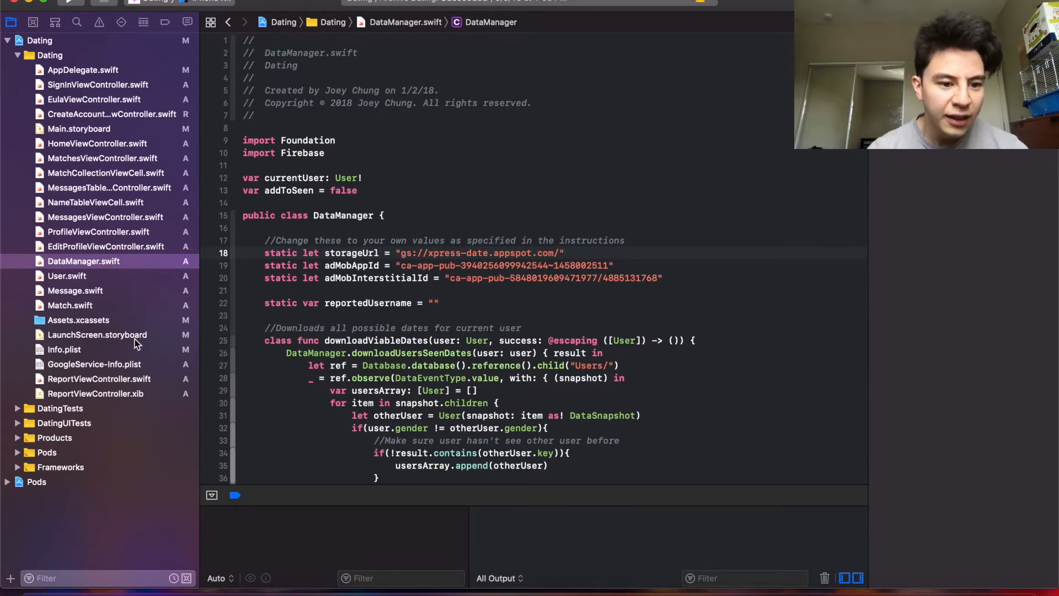
left_click(94, 364)
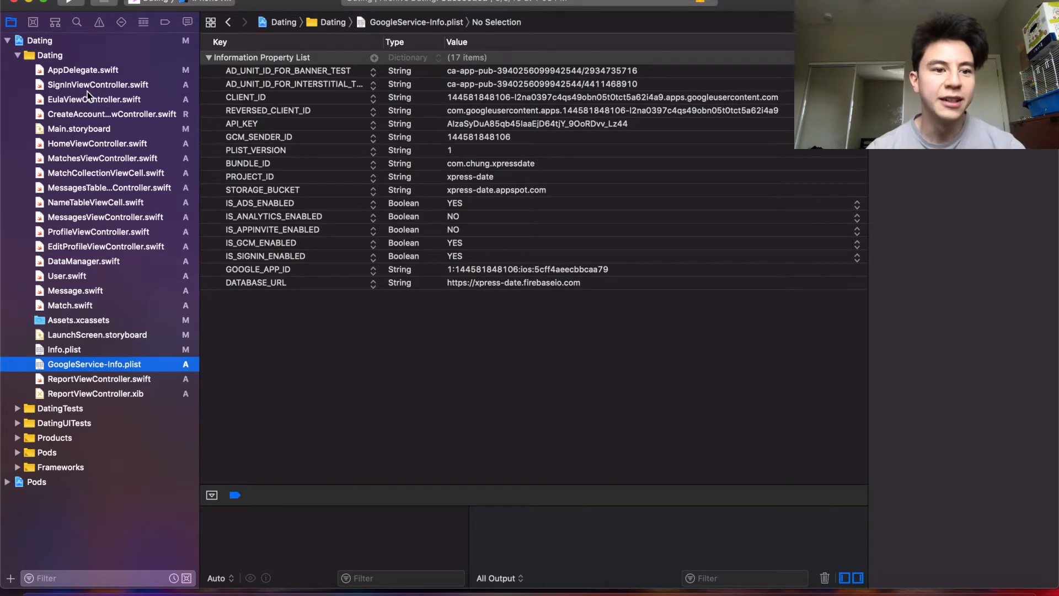
left_click(83, 261)
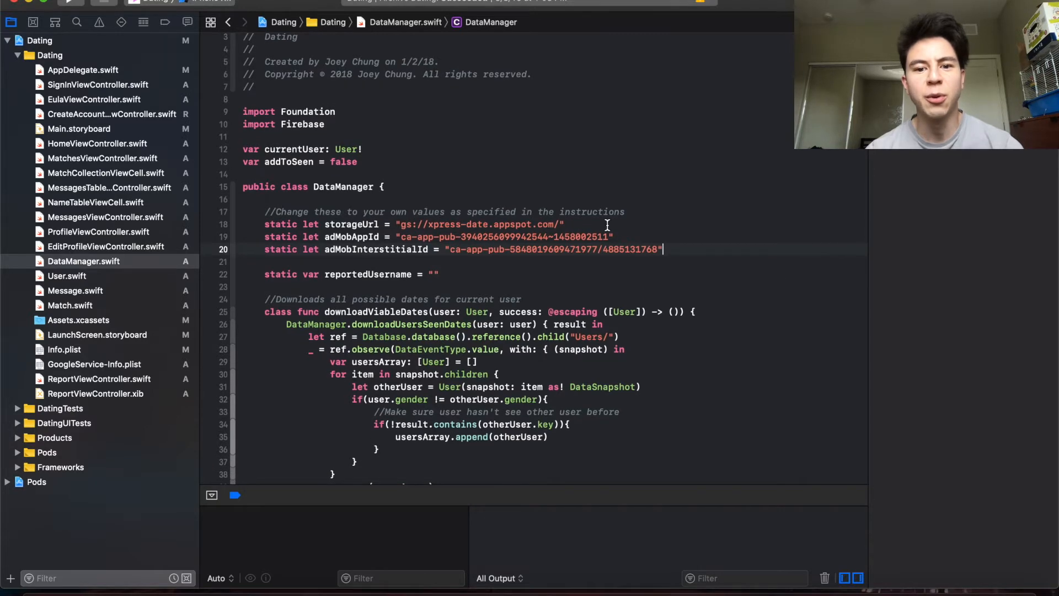
scroll("down", 3)
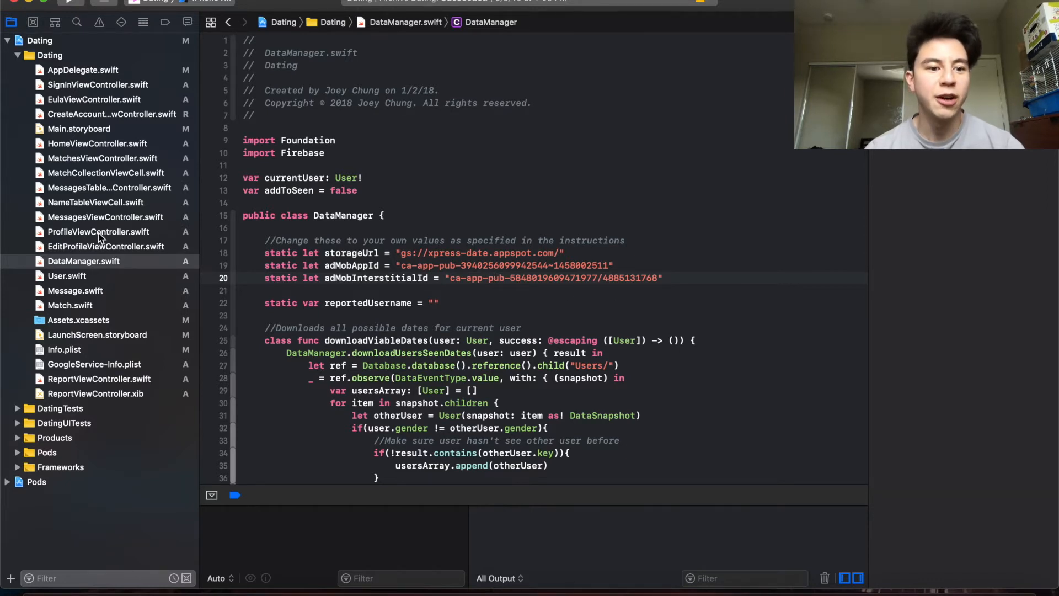
mouse_move(111, 206)
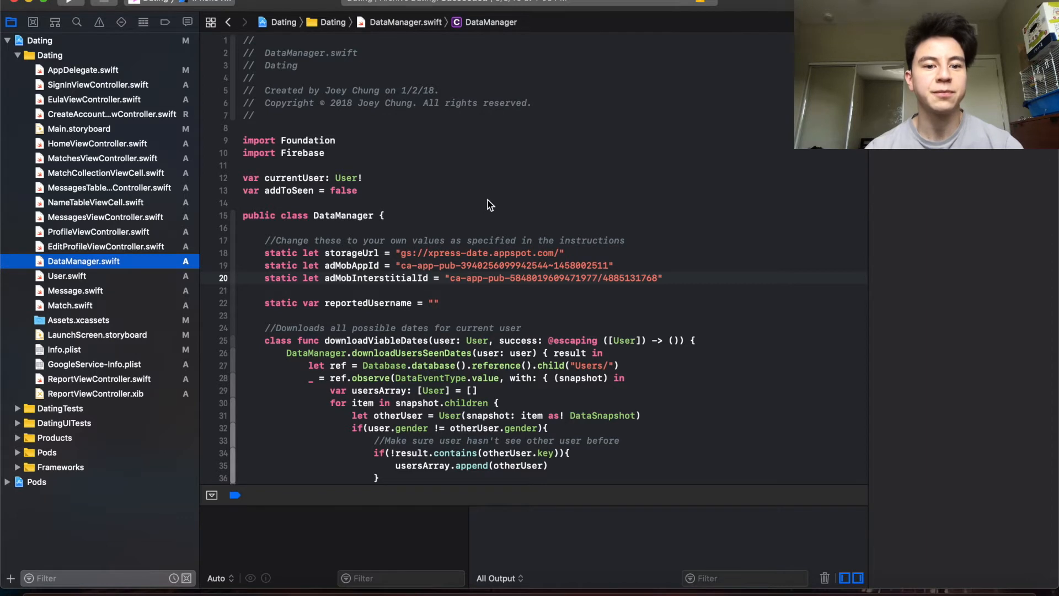
mouse_move(586, 203)
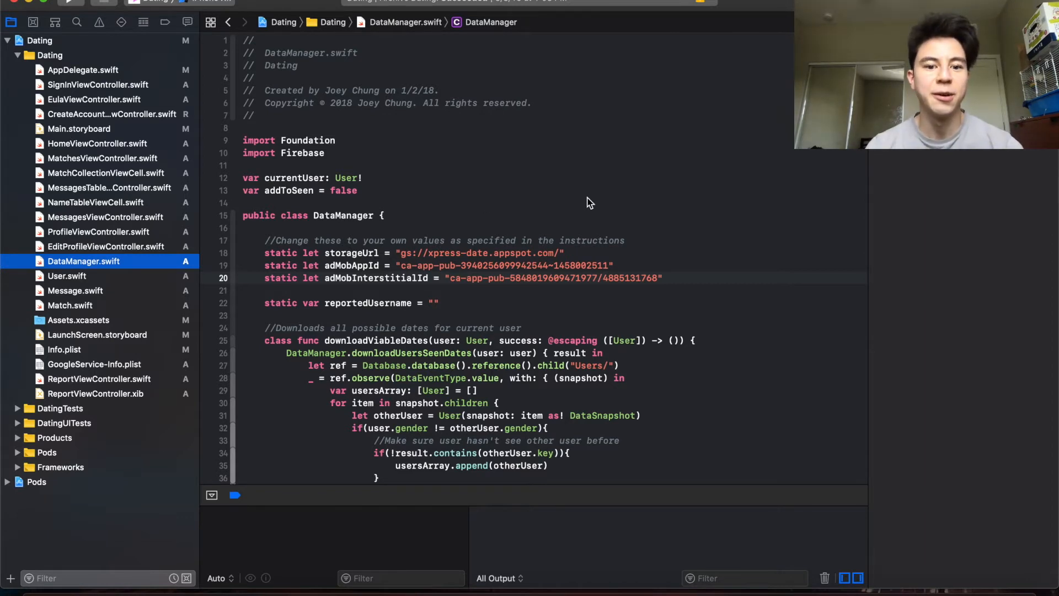
- Open Main.storyboard from the Project navigator to lay out the app's scenes
left_click(80, 128)
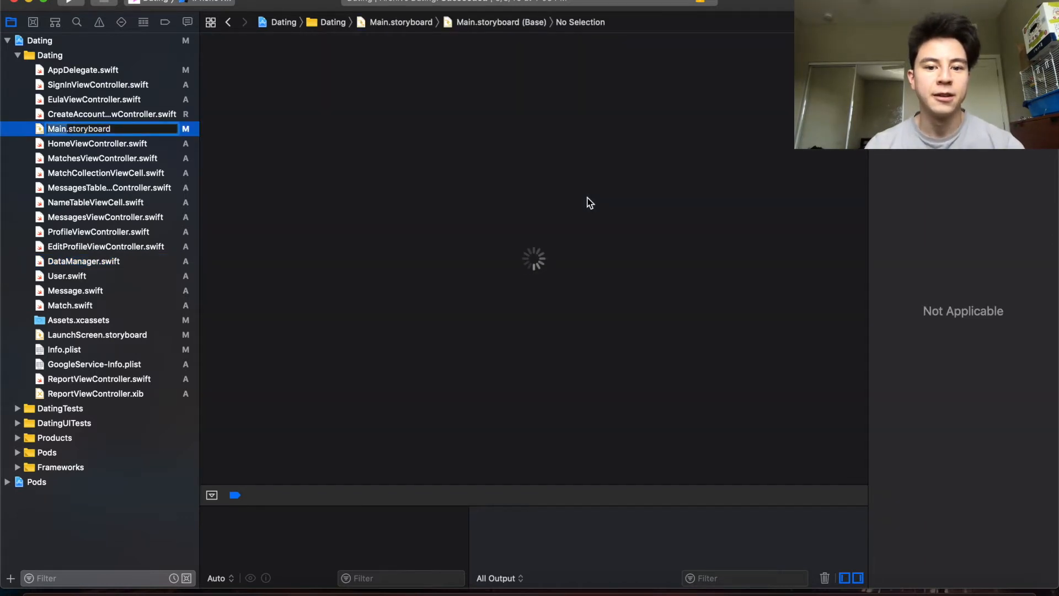
mouse_move(262, 185)
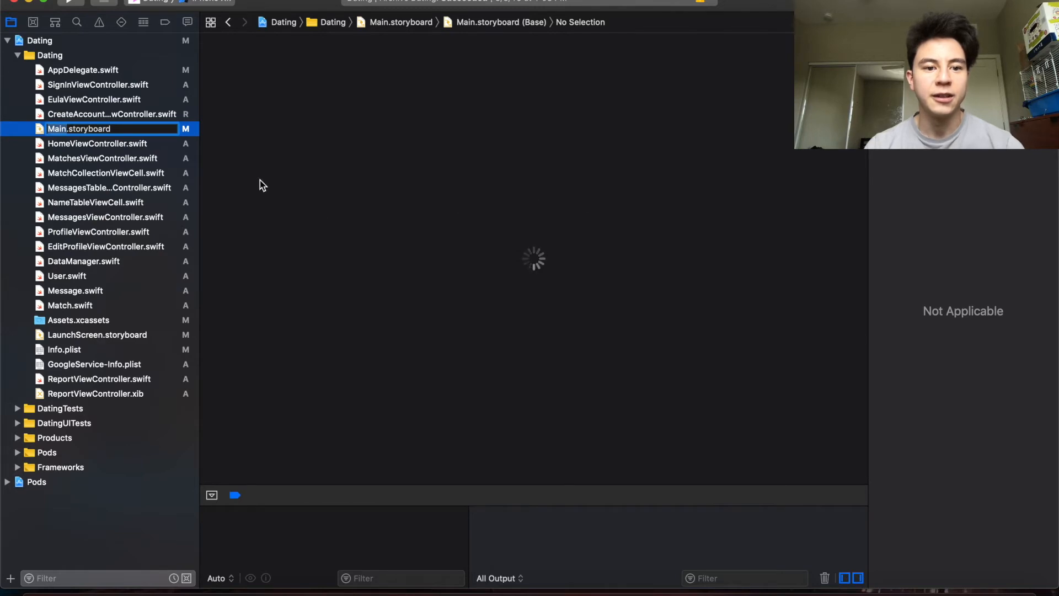
mouse_move(493, 262)
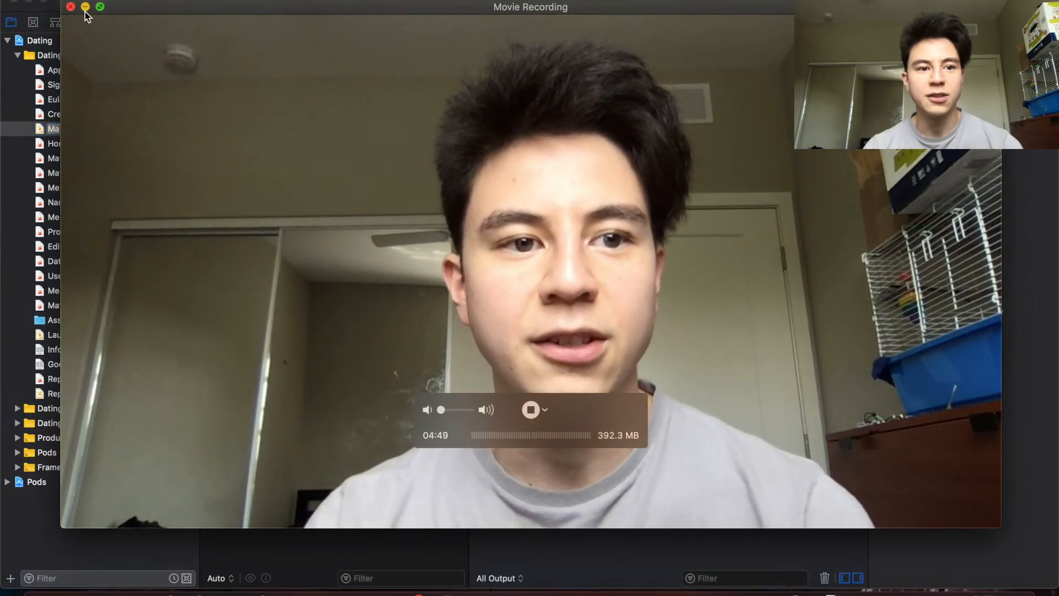
left_click(70, 7)
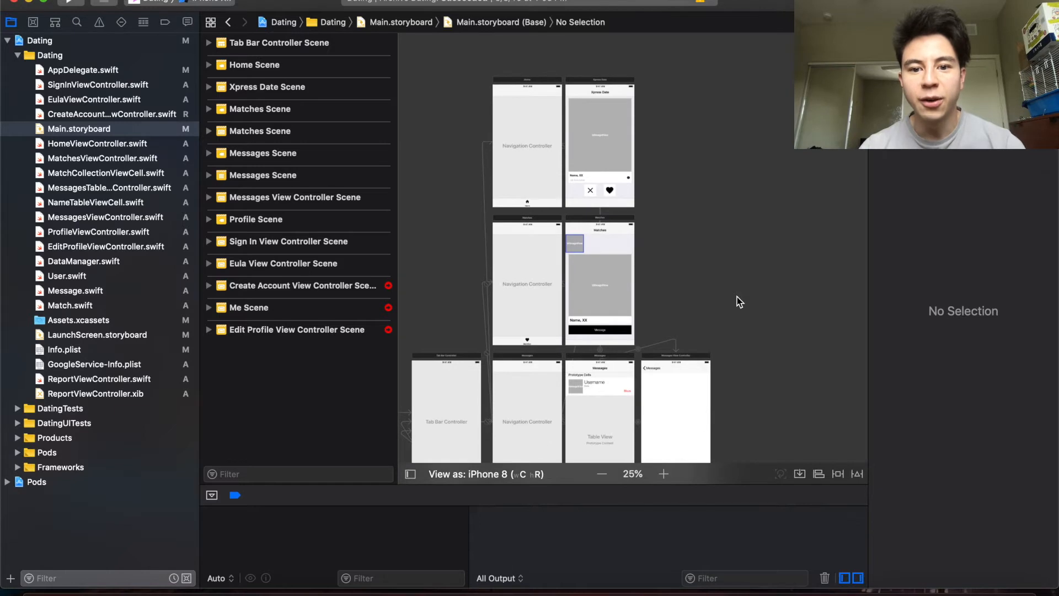
- Zoom into the storyboard scenes and select the Xpress Date main card view
scroll("down", 3)
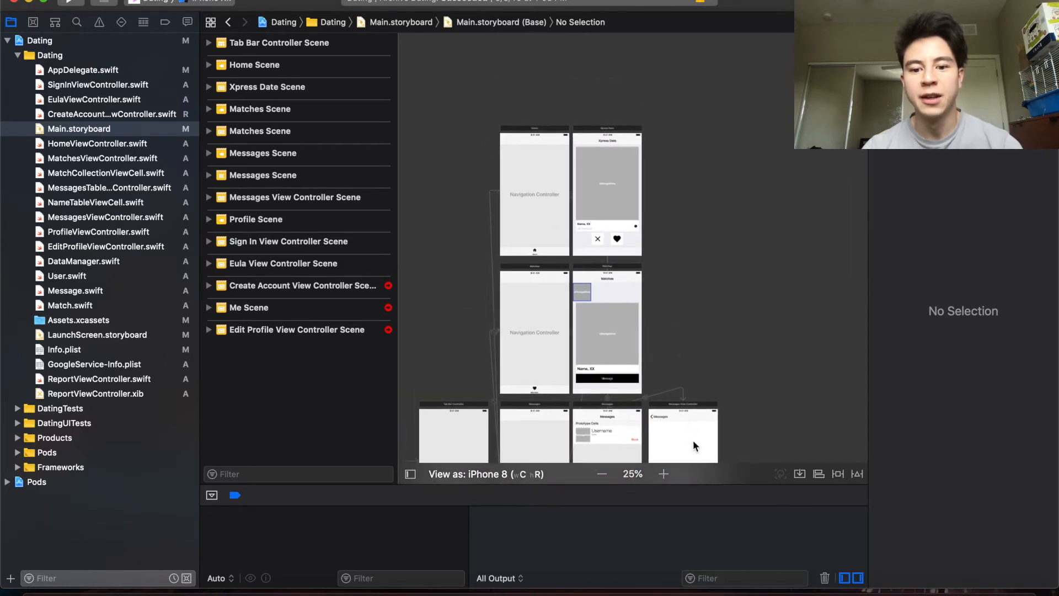
left_click(663, 473)
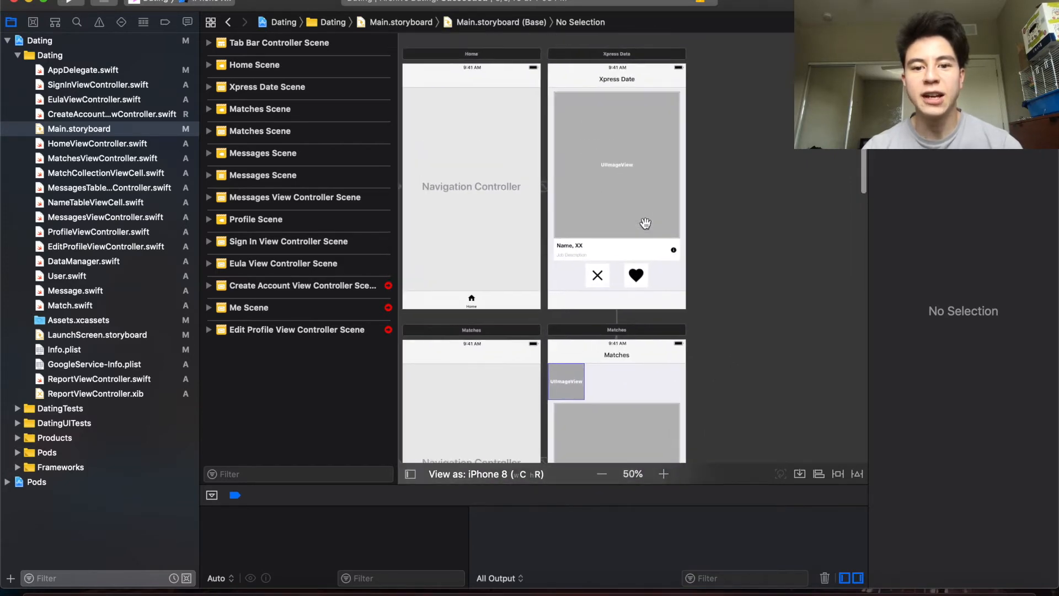
scroll("down", 3)
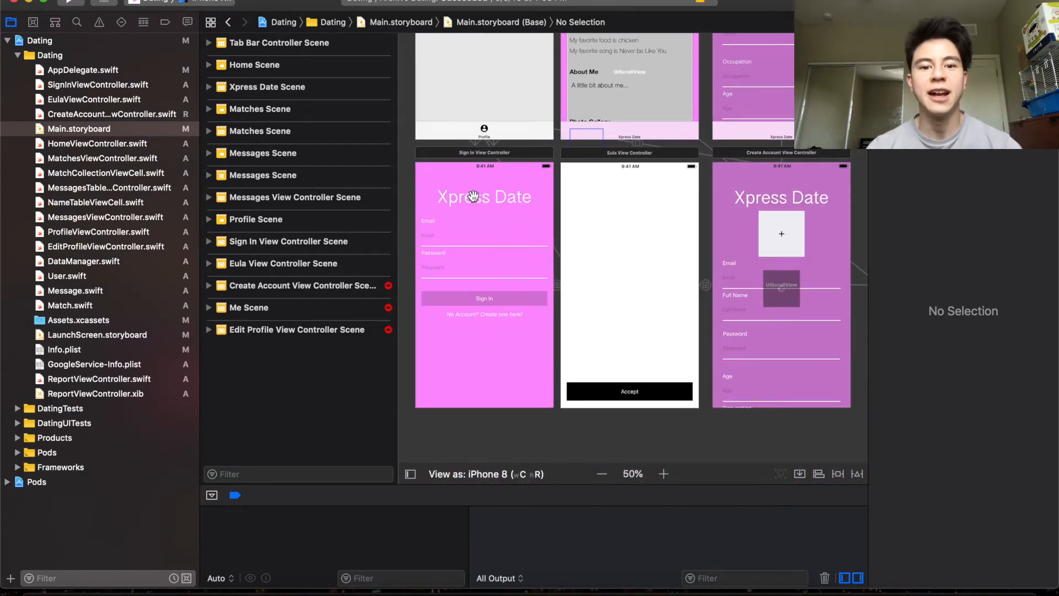
mouse_move(457, 219)
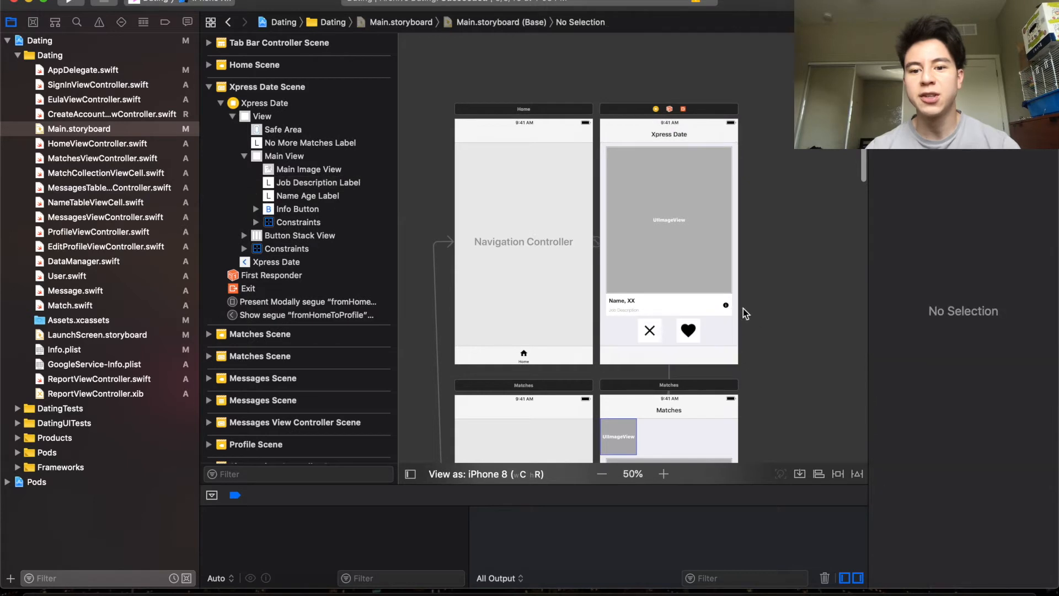
left_click(284, 156)
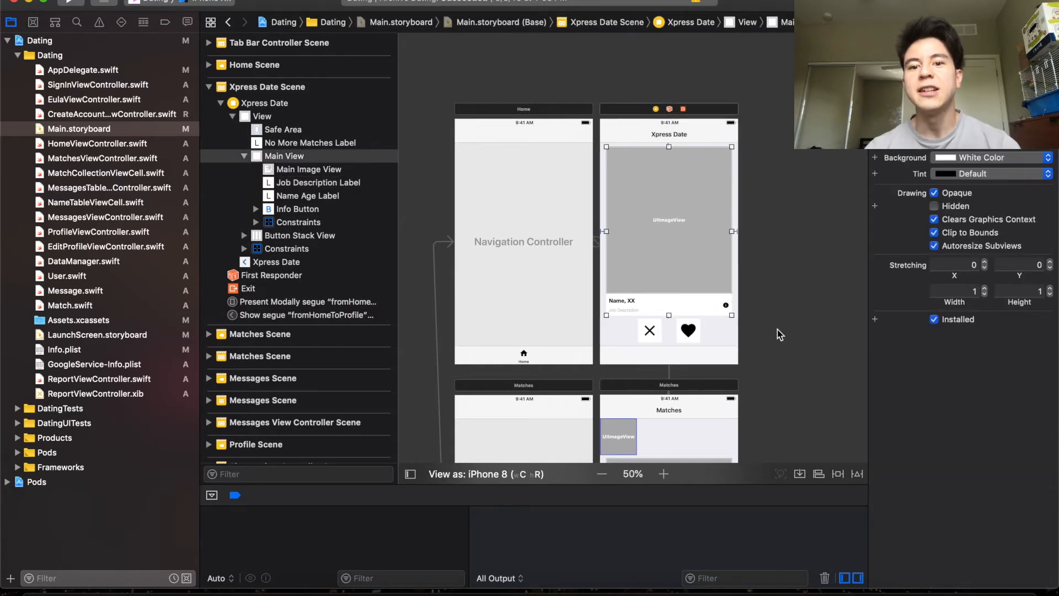
mouse_move(728, 363)
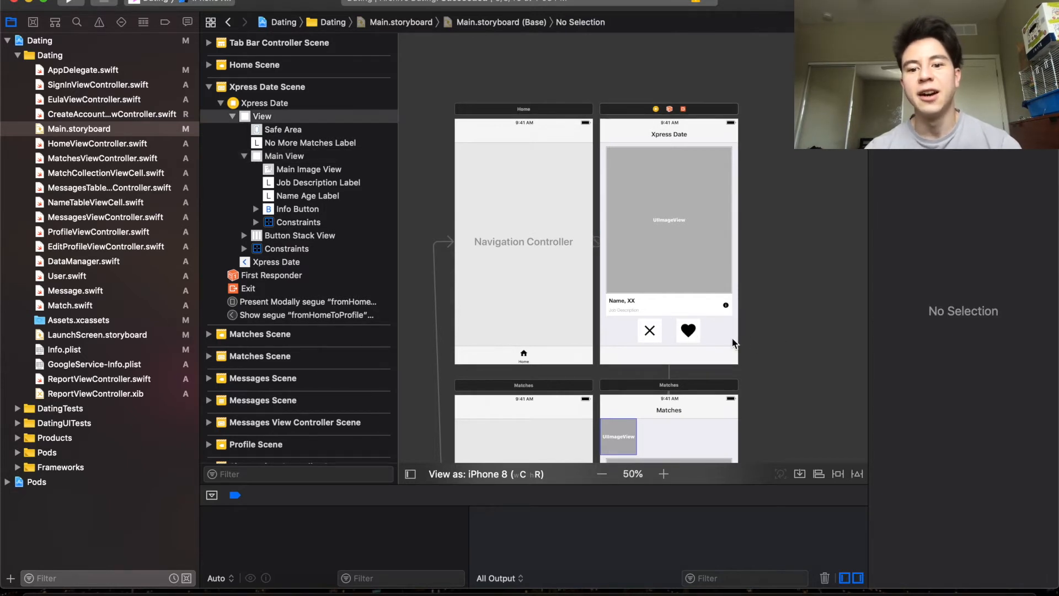
left_click(649, 331)
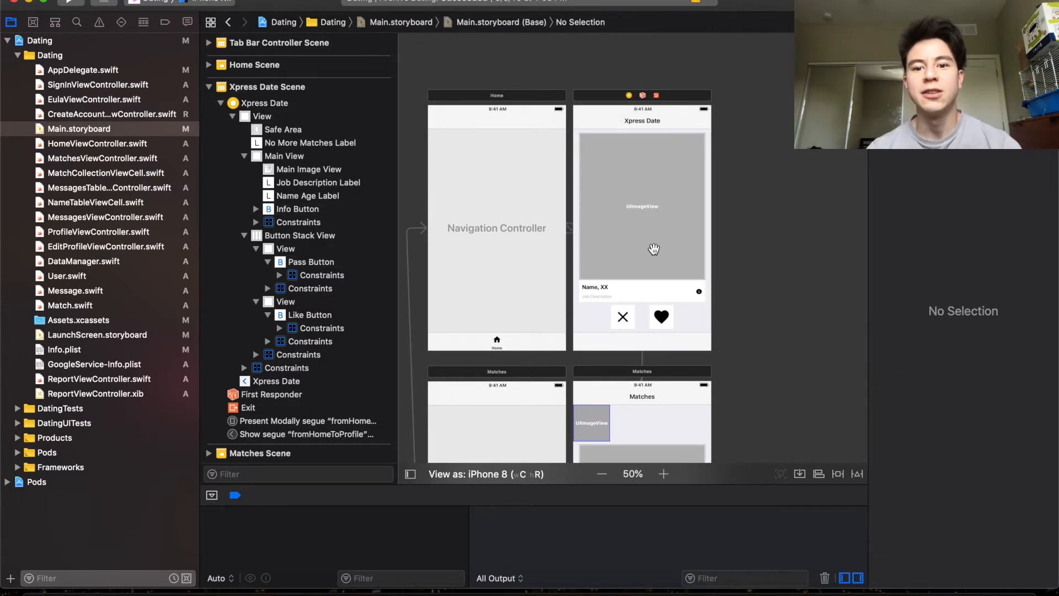
- Scroll through the messages, profile and edit scenes, then open LaunchScreen.storyboard
scroll("down", 3)
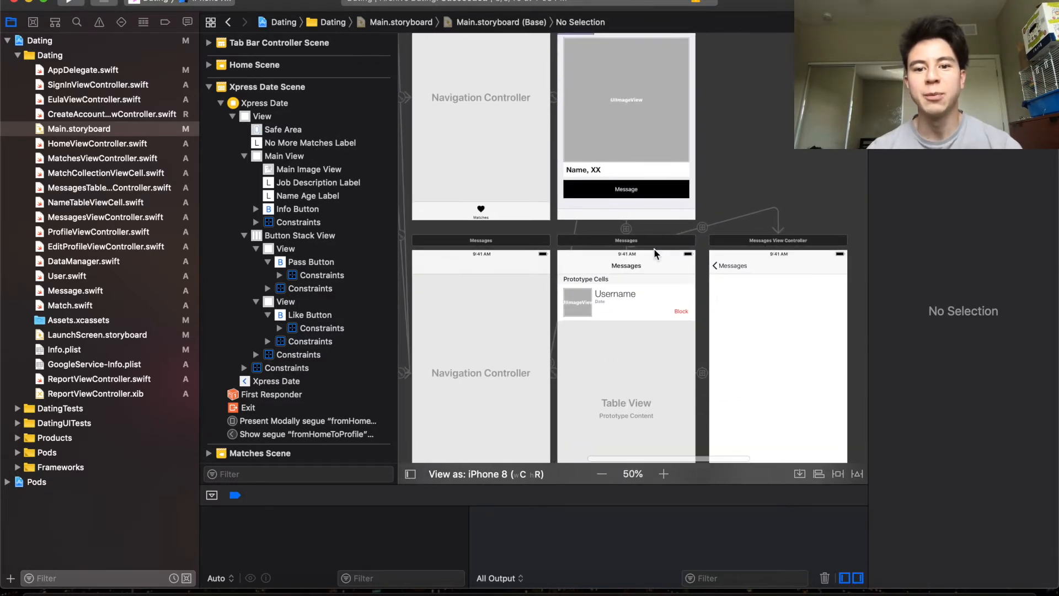
scroll("down", 3)
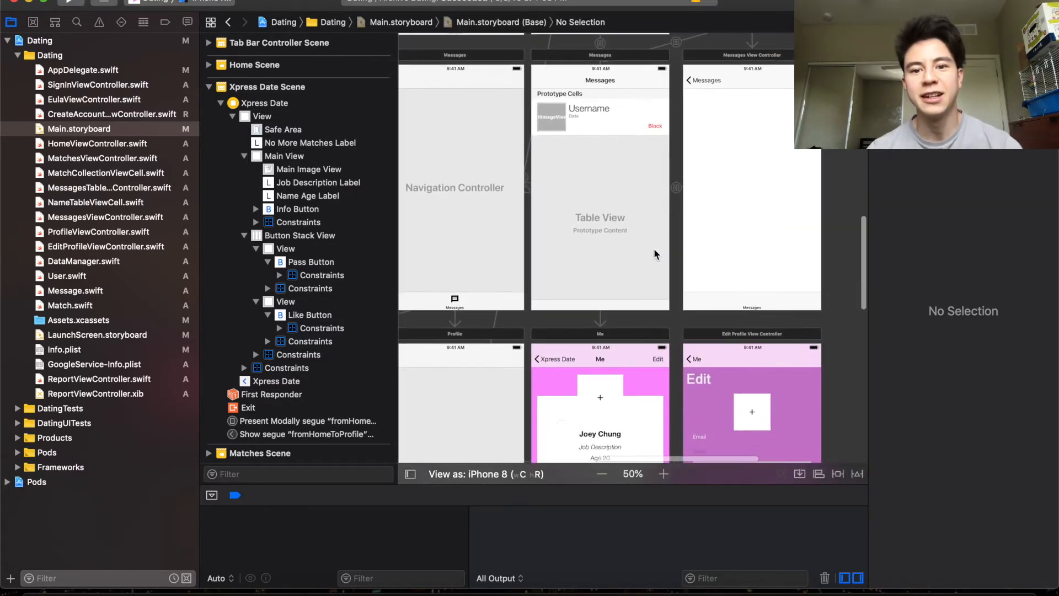
scroll("down", 3)
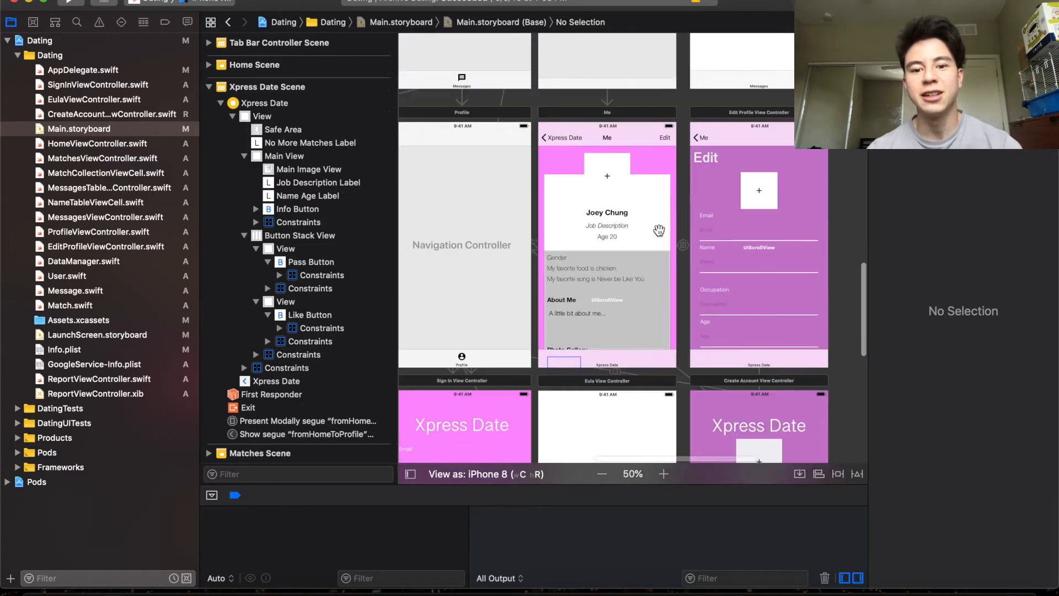
scroll("down", 3)
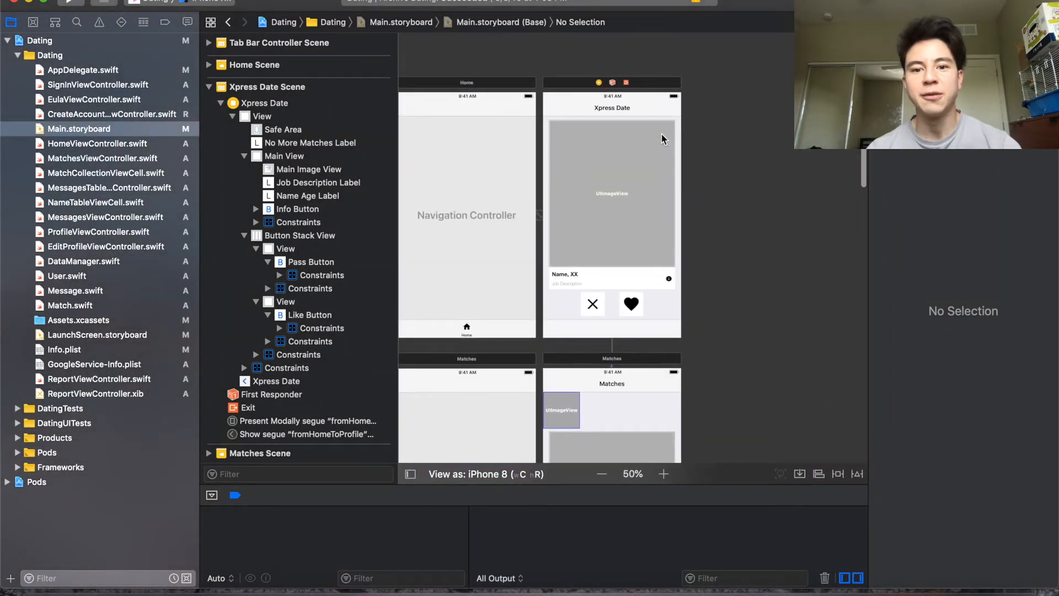
mouse_move(124, 324)
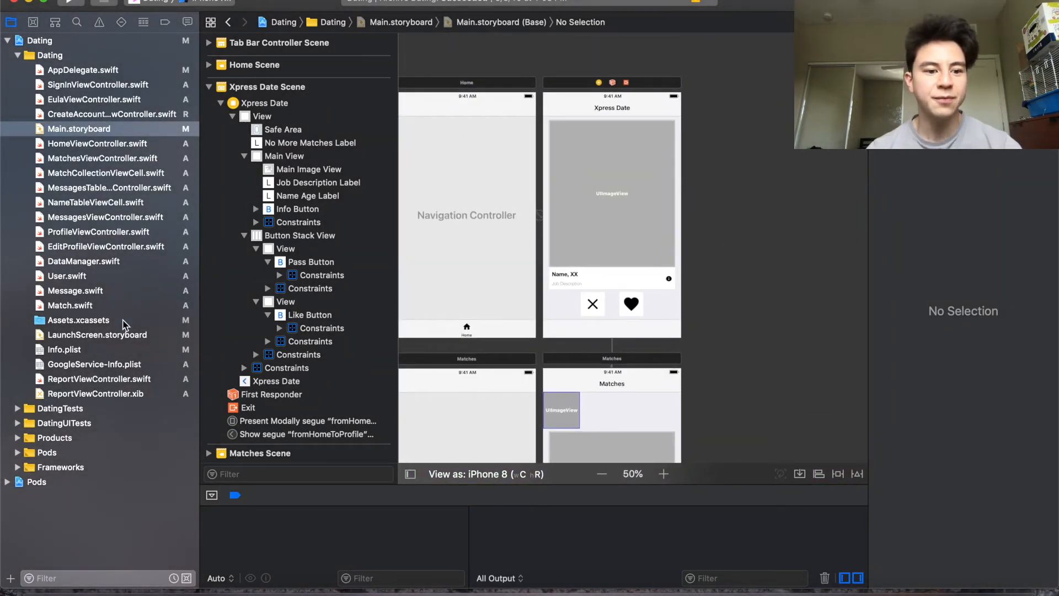
left_click(98, 334)
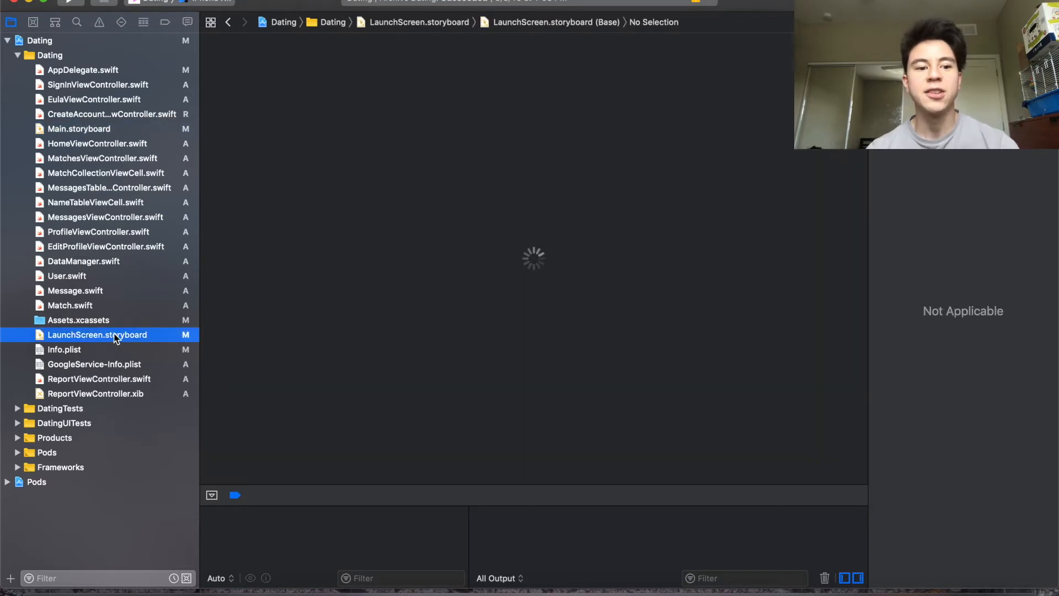
- Expand the launch screen's View Controller Scene showing the Splashscreen heart image, then open Assets.xcassets
left_click(97, 334)
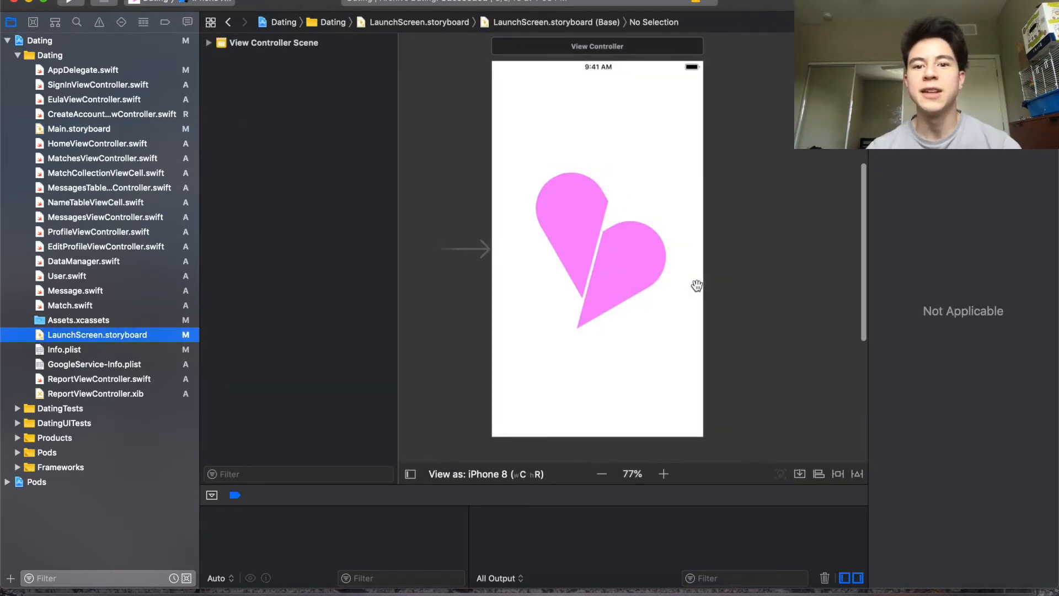
left_click(600, 473)
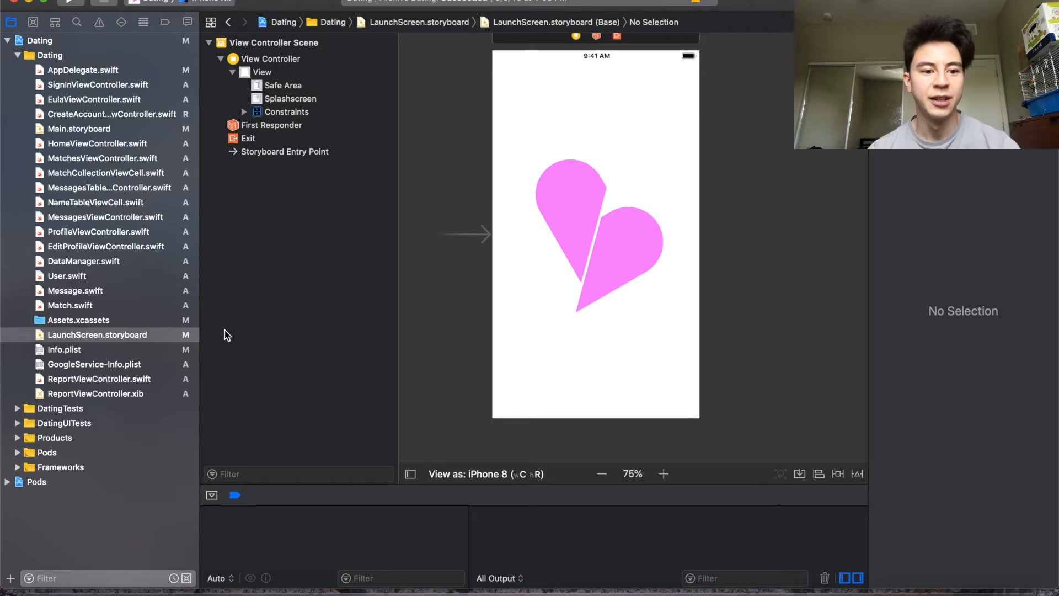
mouse_move(95, 326)
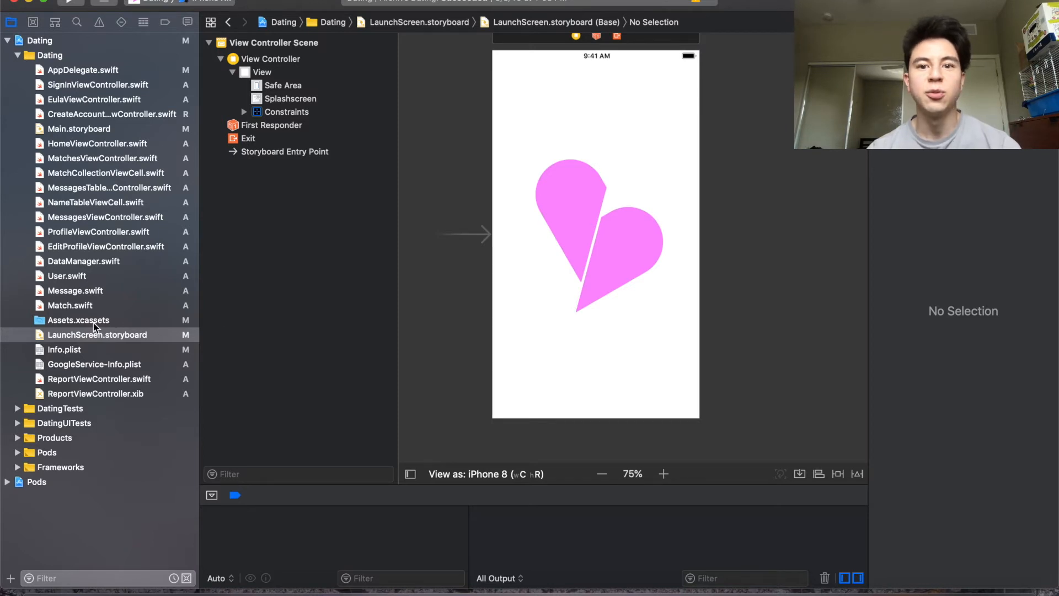
left_click(77, 319)
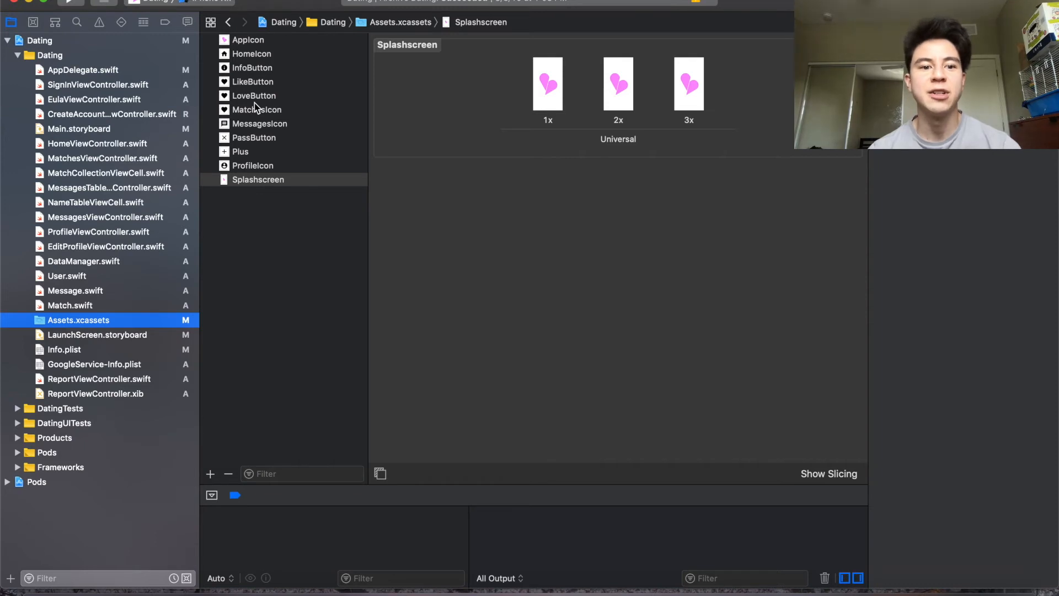
mouse_move(273, 188)
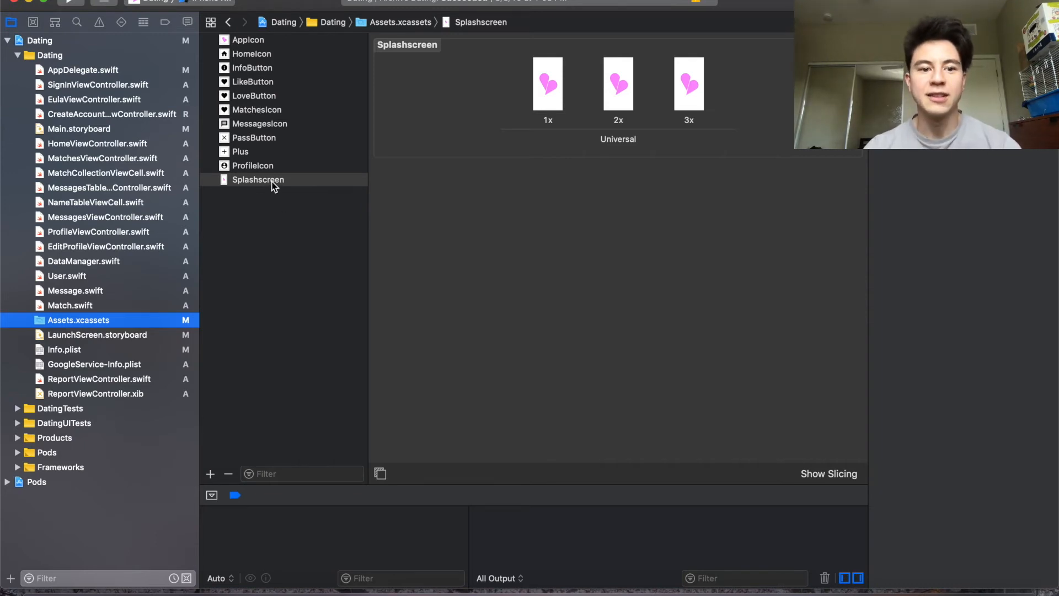
- Browse the Splashscreen, Plus and MessagesIcon image sets, ending on the AppIcon set
left_click(258, 179)
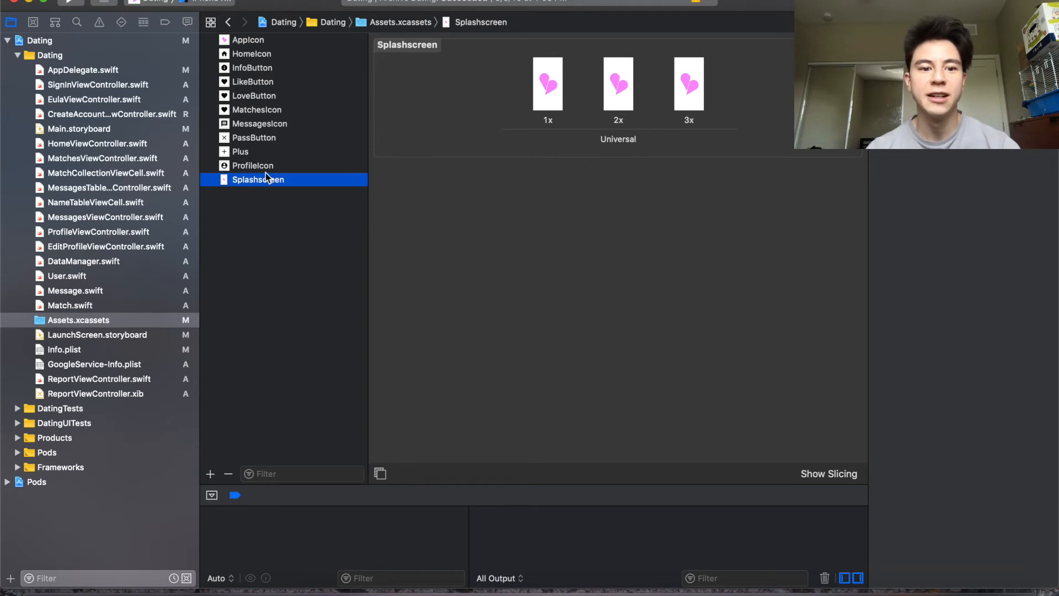
left_click(240, 151)
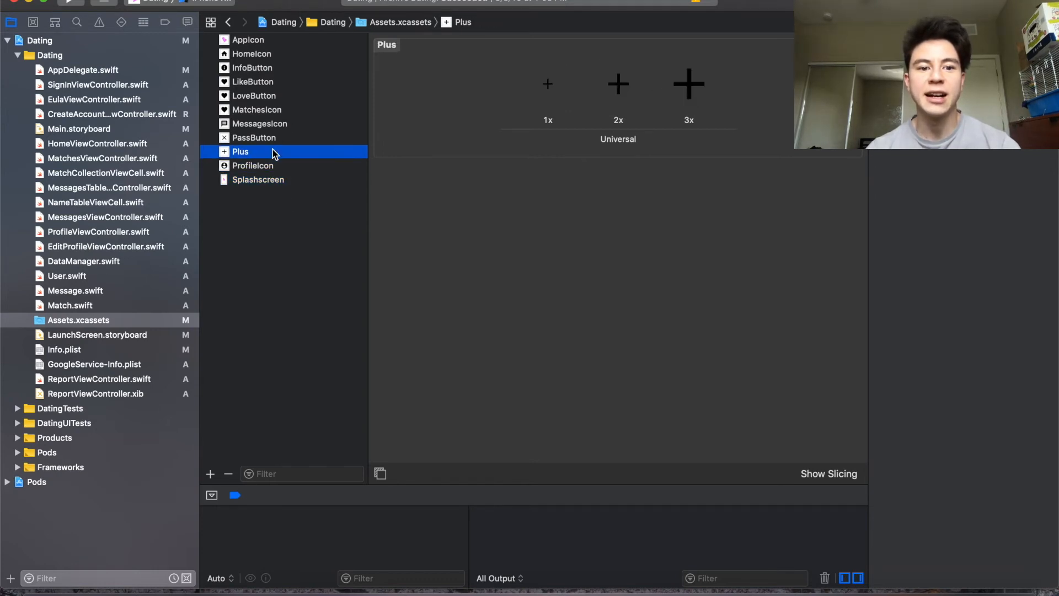
left_click(260, 122)
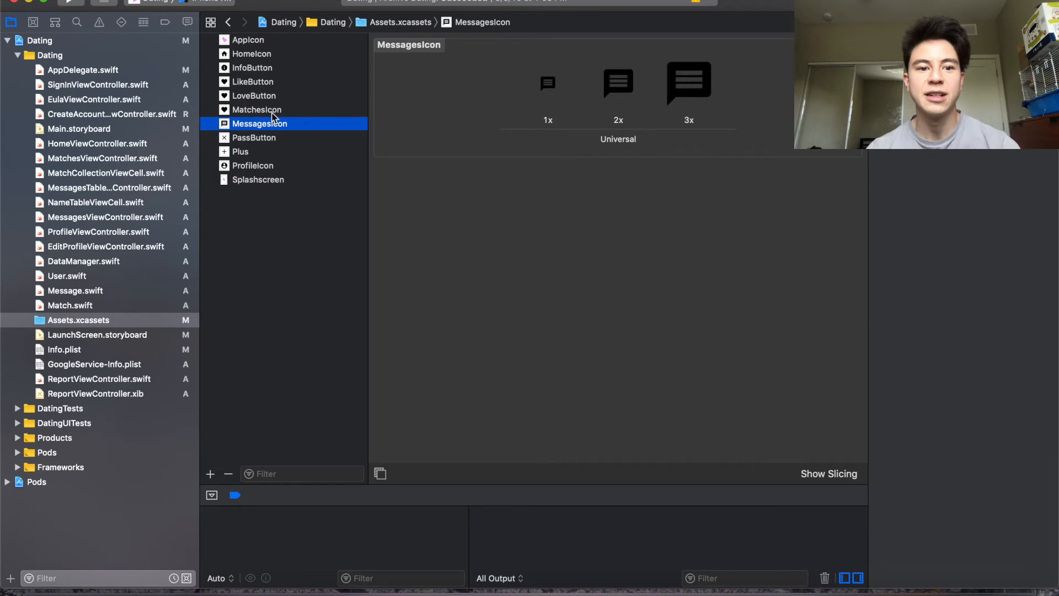
left_click(248, 39)
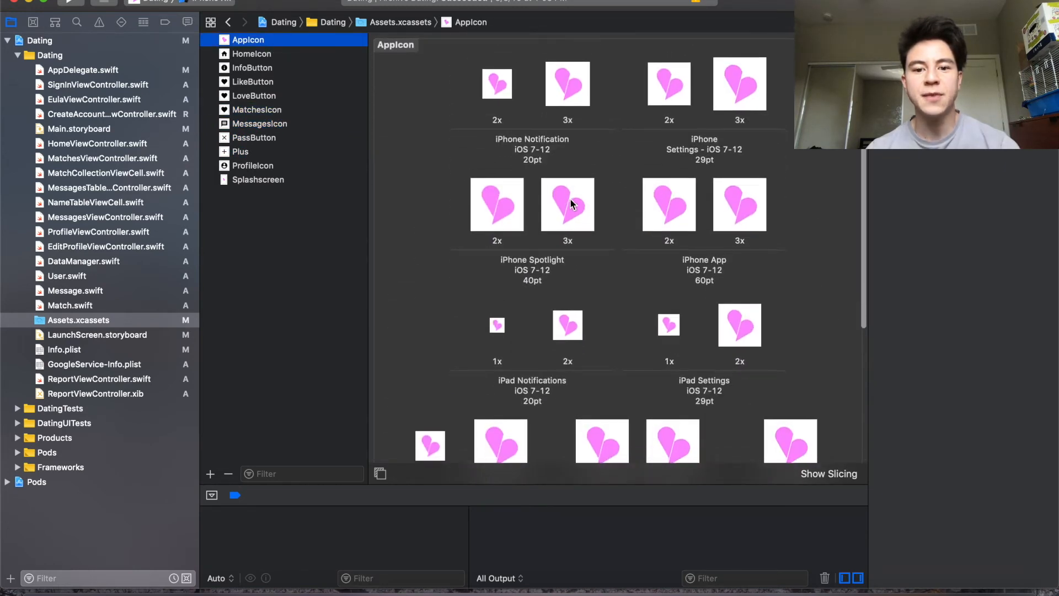
- Scroll through the AppIcon heart icons at every iPhone and iPad size
scroll("down", 3)
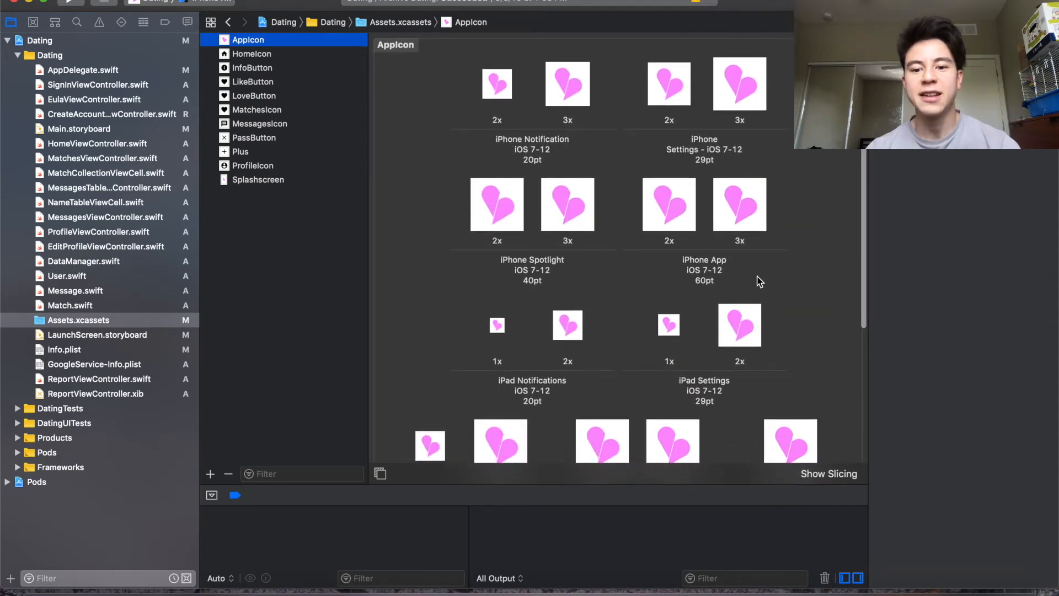
mouse_move(818, 372)
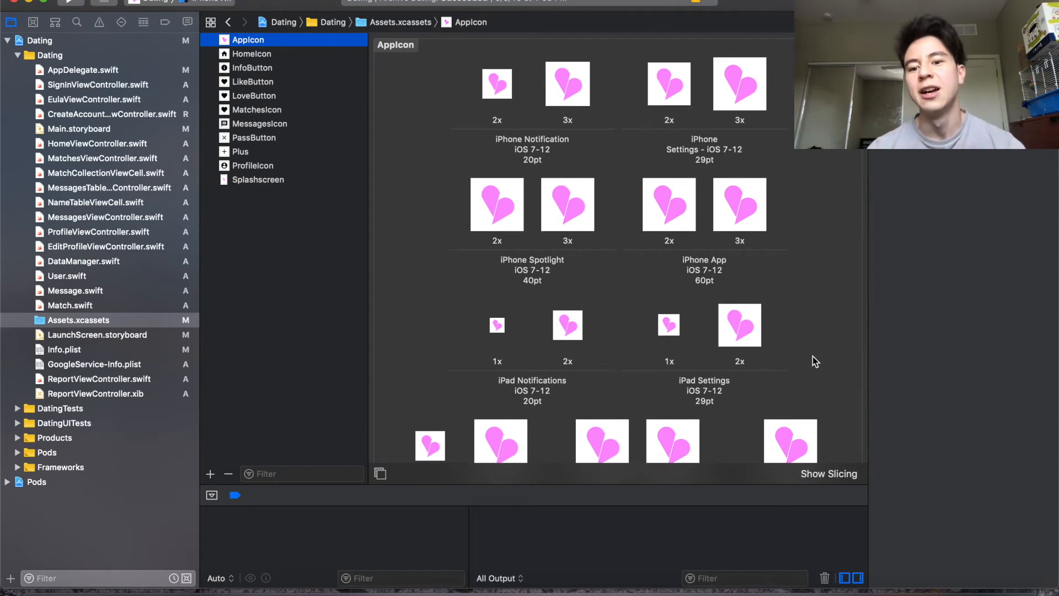
scroll("down", 3)
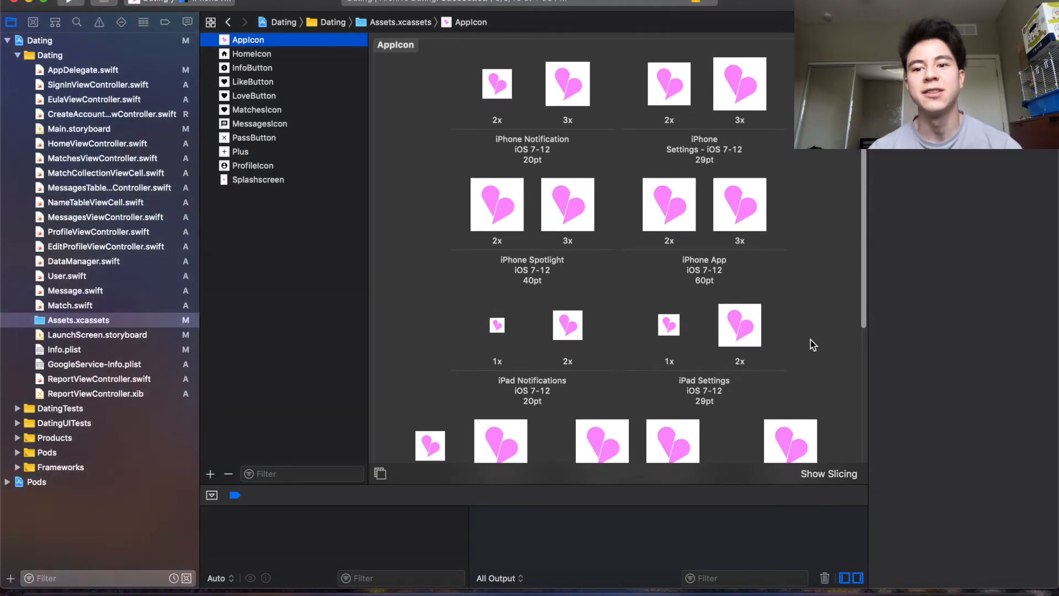
scroll("down", 3)
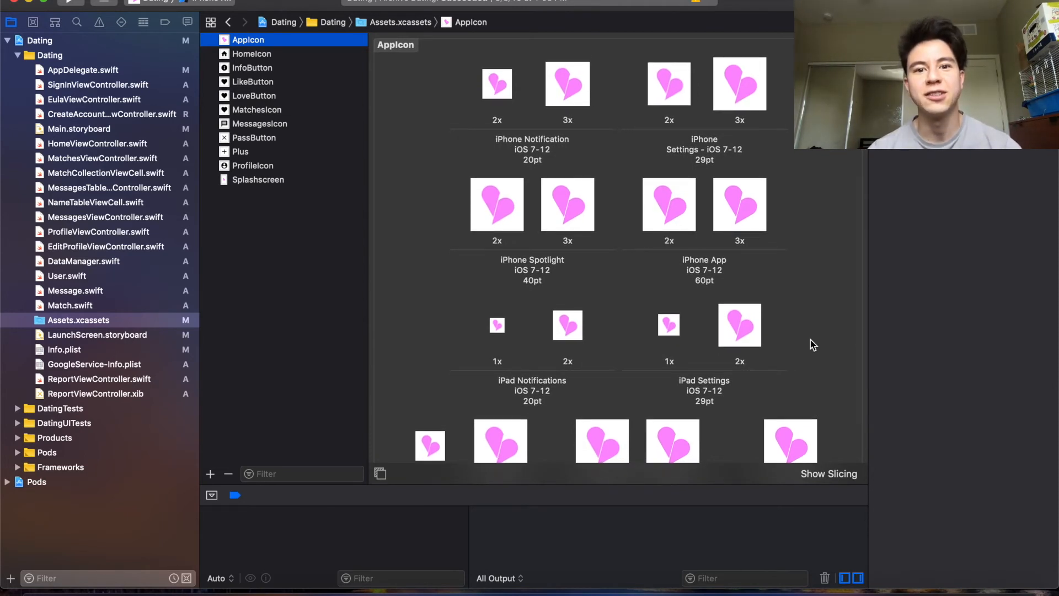
mouse_move(445, 299)
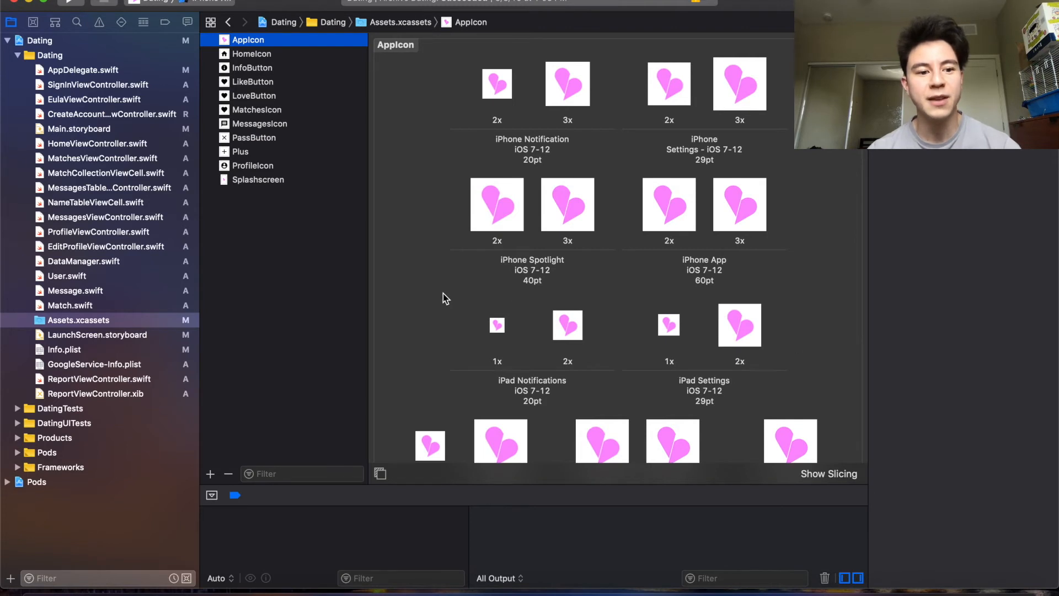
mouse_move(546, 266)
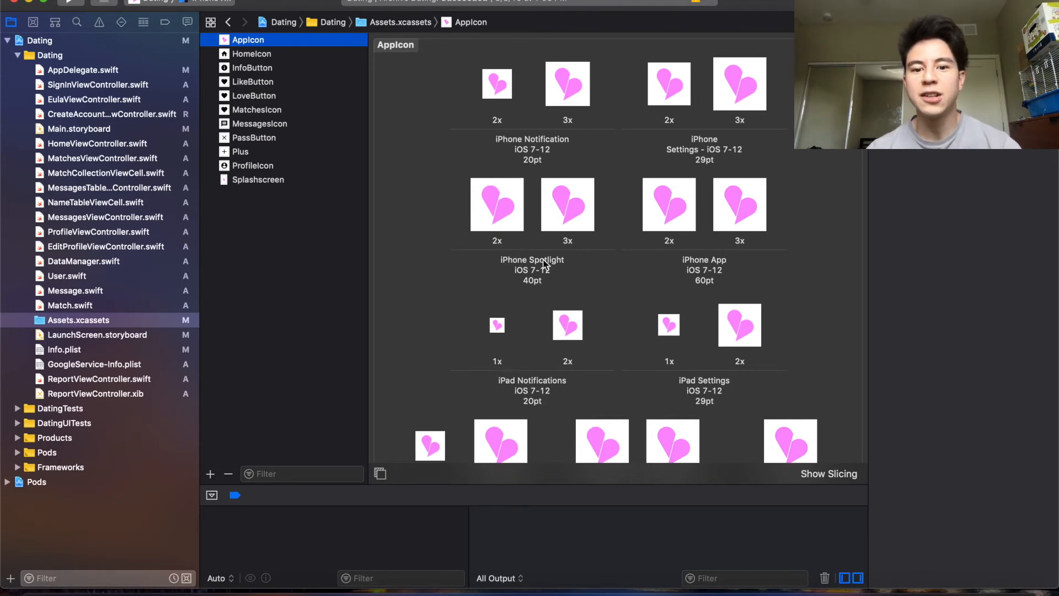
mouse_move(652, 327)
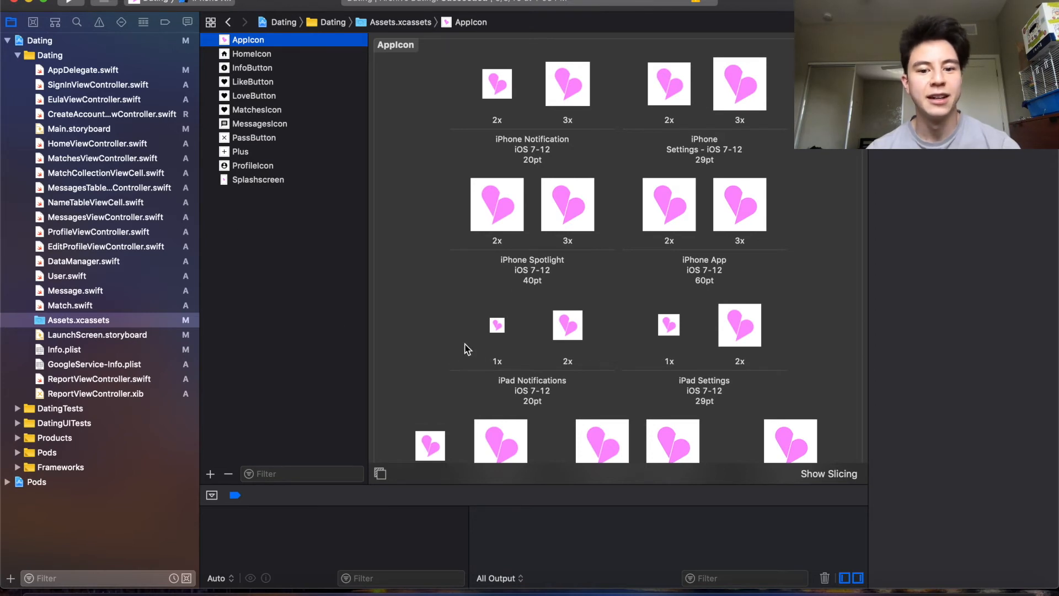
scroll("down", 3)
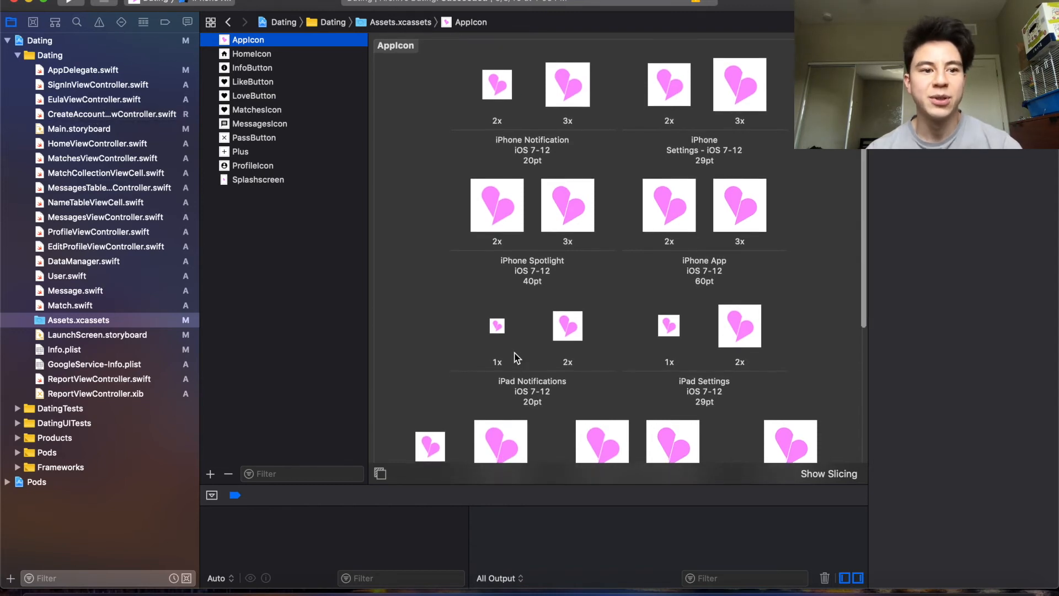
mouse_move(415, 147)
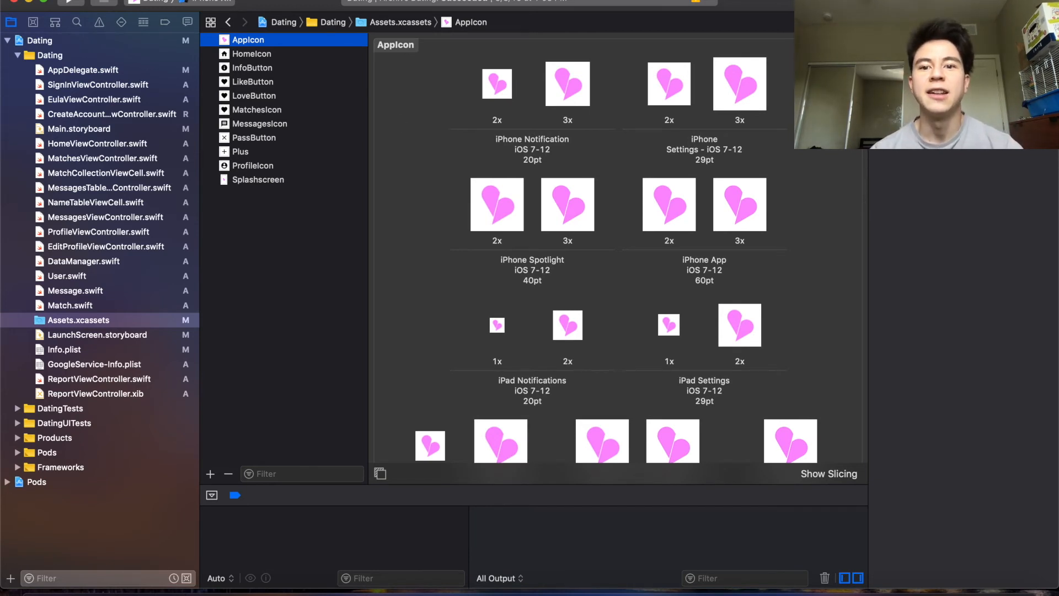
mouse_move(446, 196)
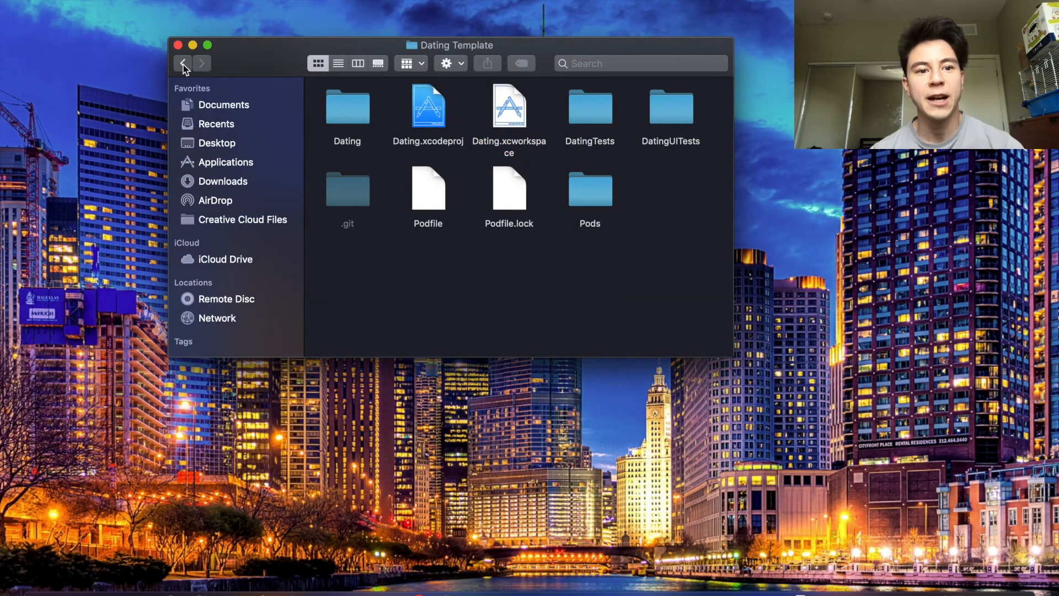
- Go back to the App Business folder in Finder and nudge the window right and down
left_click(183, 63)
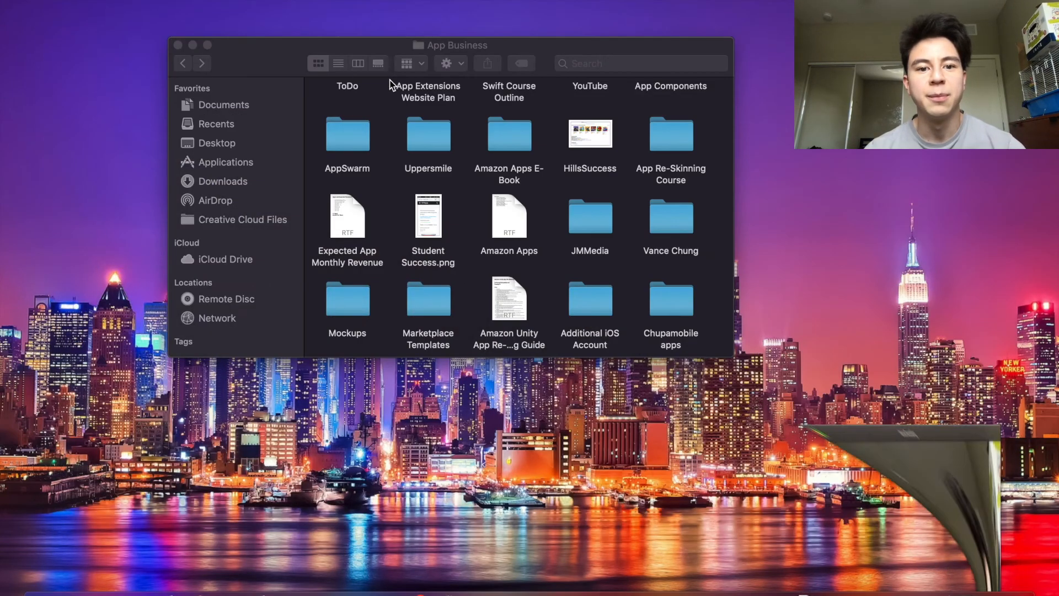
left_click_drag(450, 45, 513, 53)
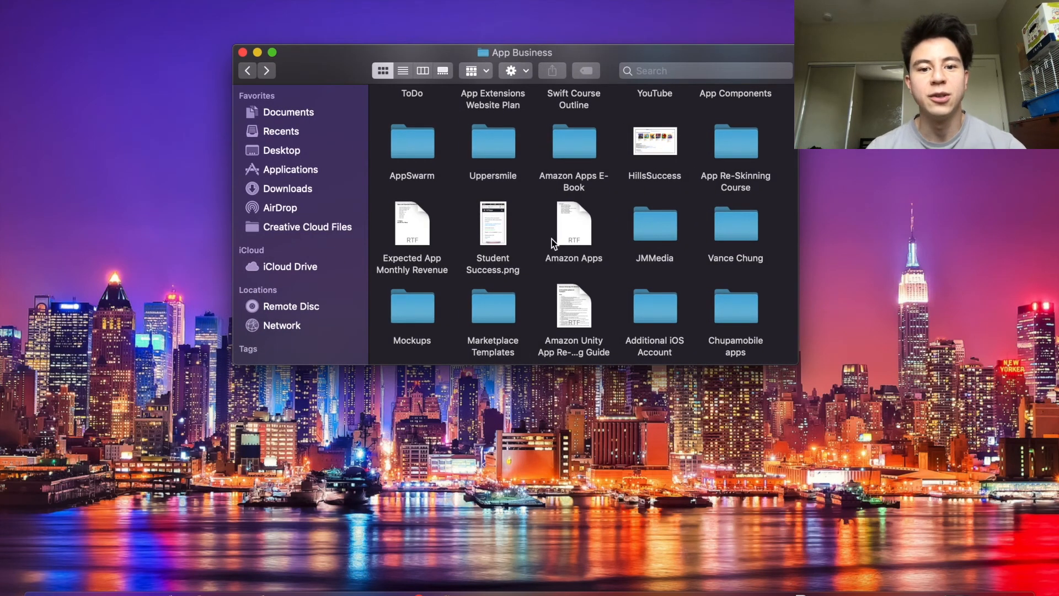
mouse_move(536, 324)
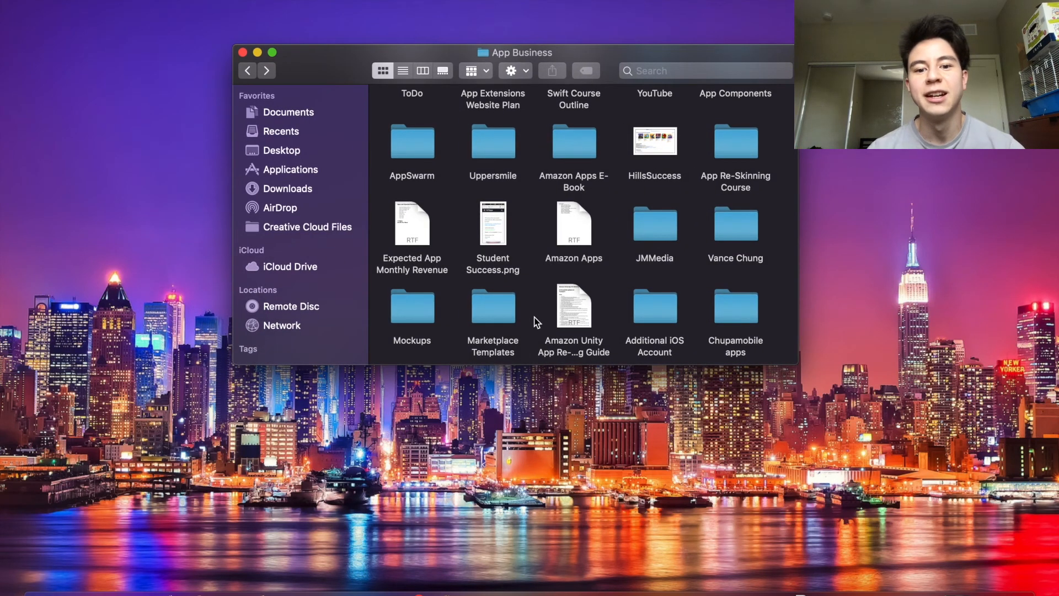